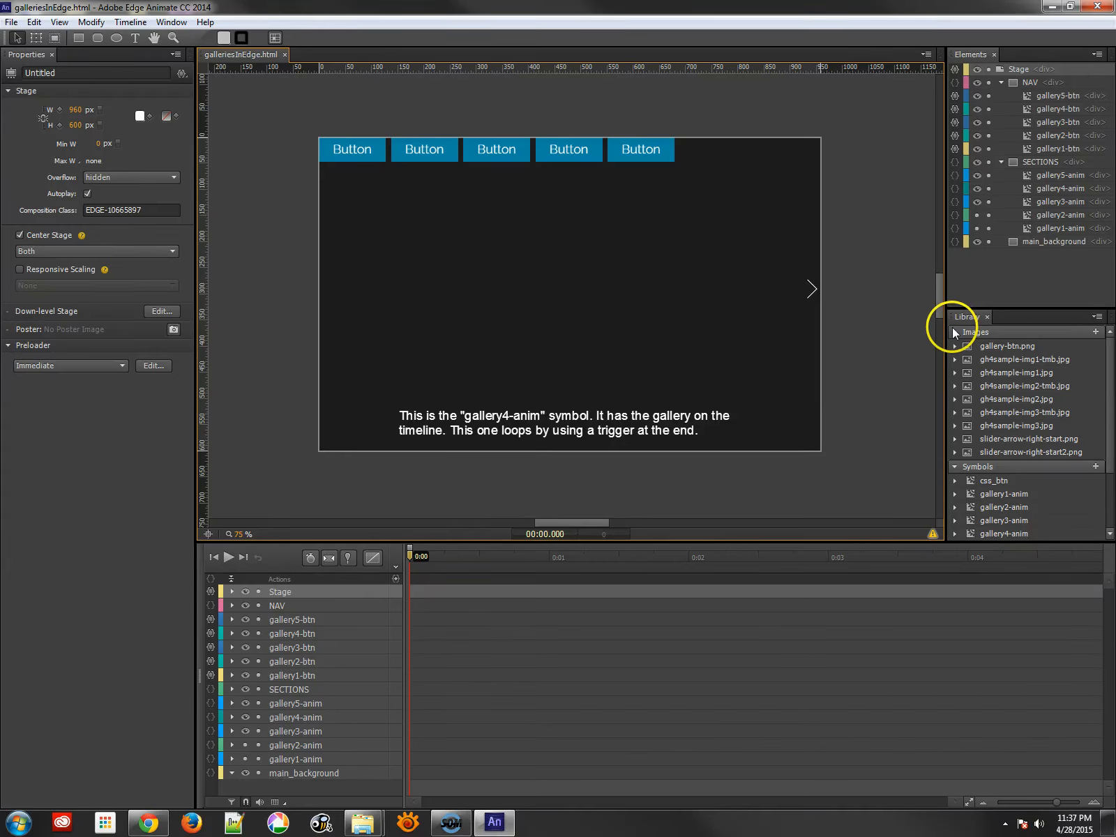
# - Collapse the Images list in the Library panel
pyautogui.click(957, 332)
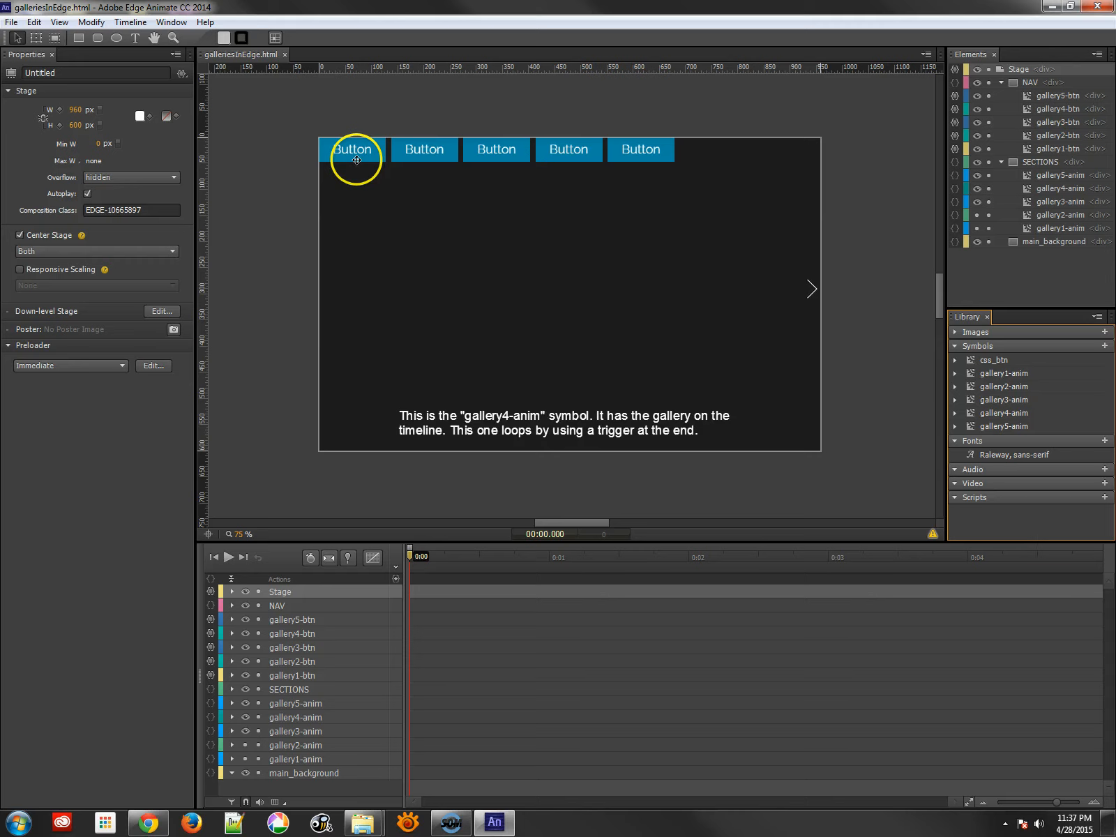
pyautogui.moveTo(629, 176)
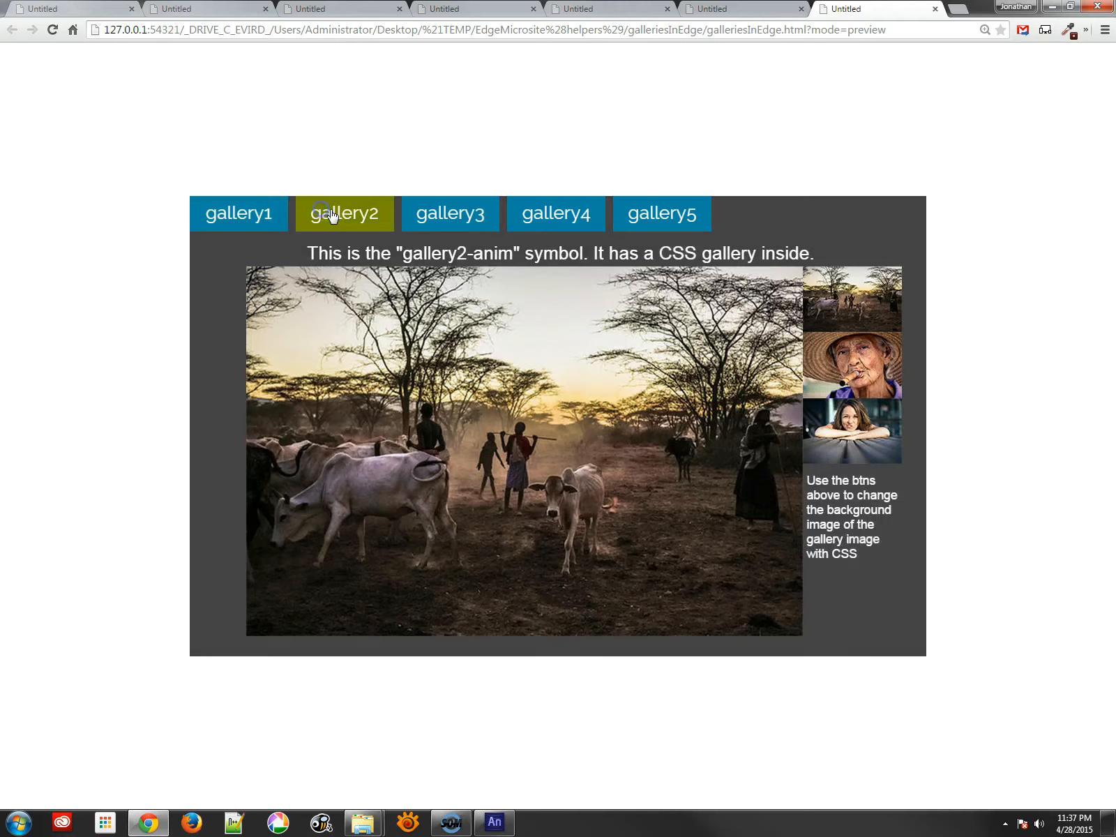
# - Switch the preview page to the gallery2 section, then to gallery5
pyautogui.click(661, 213)
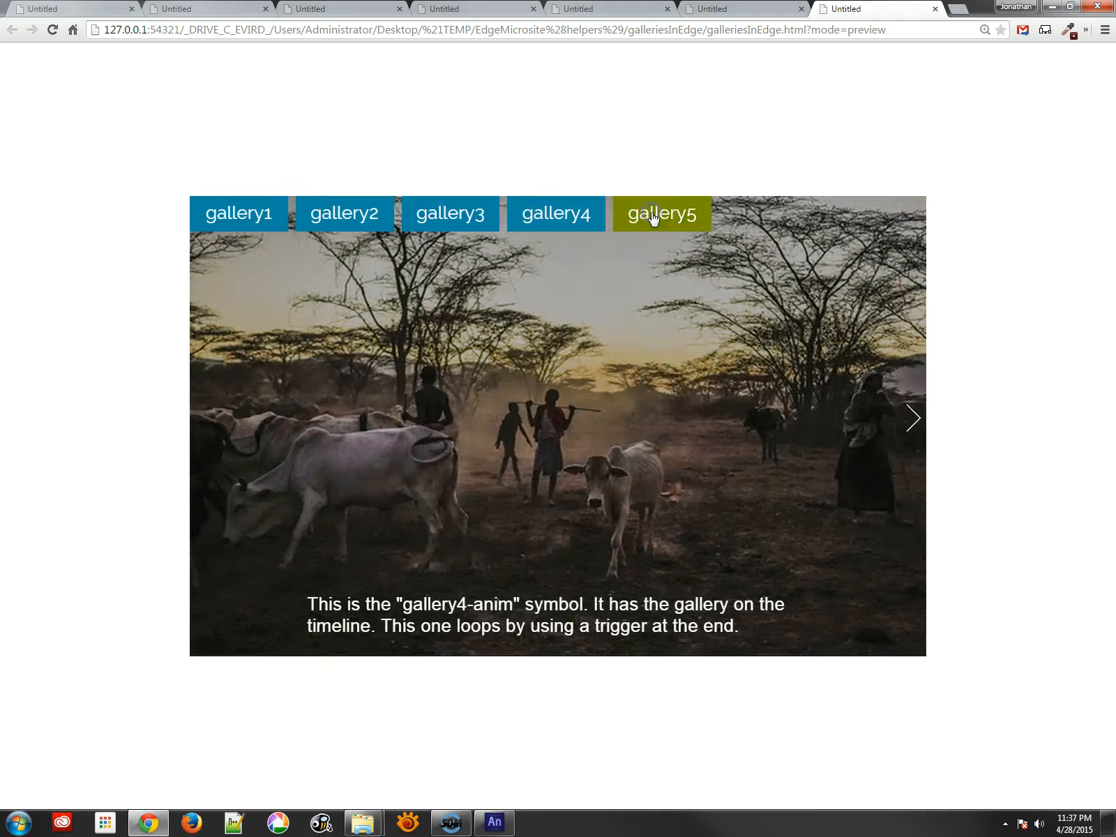
pyautogui.click(239, 214)
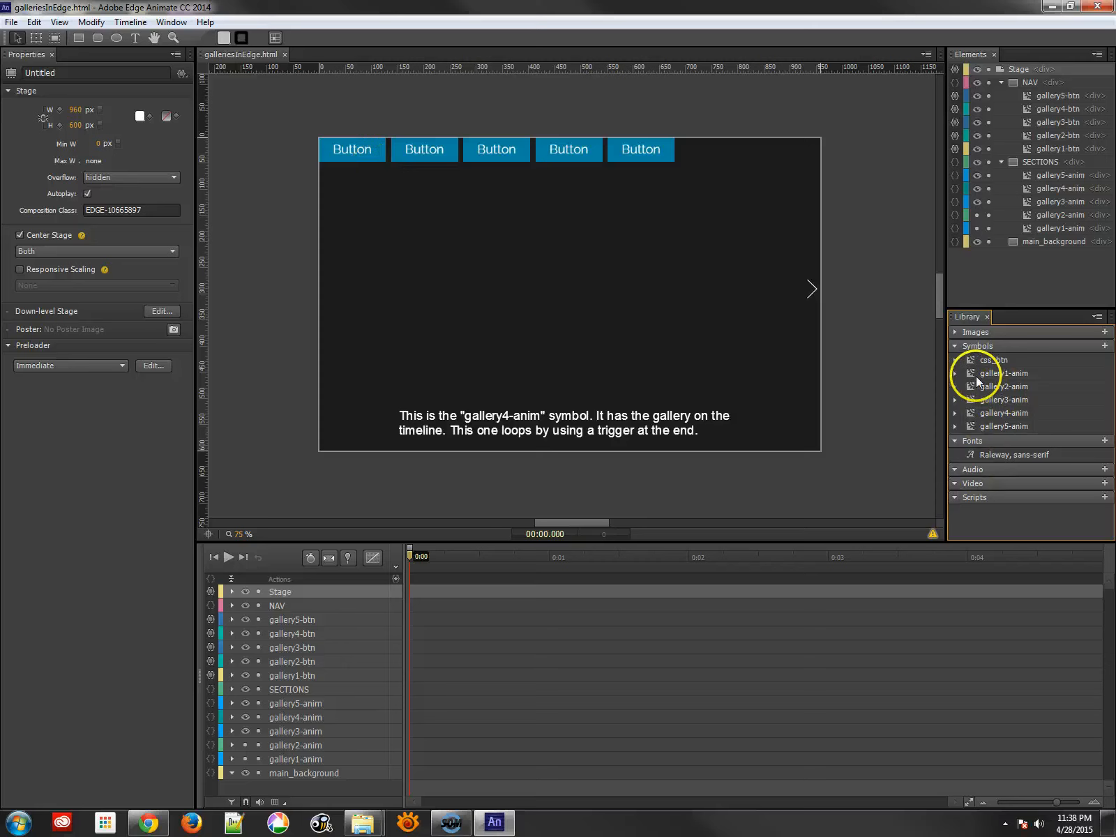
pyautogui.doubleClick(1004, 372)
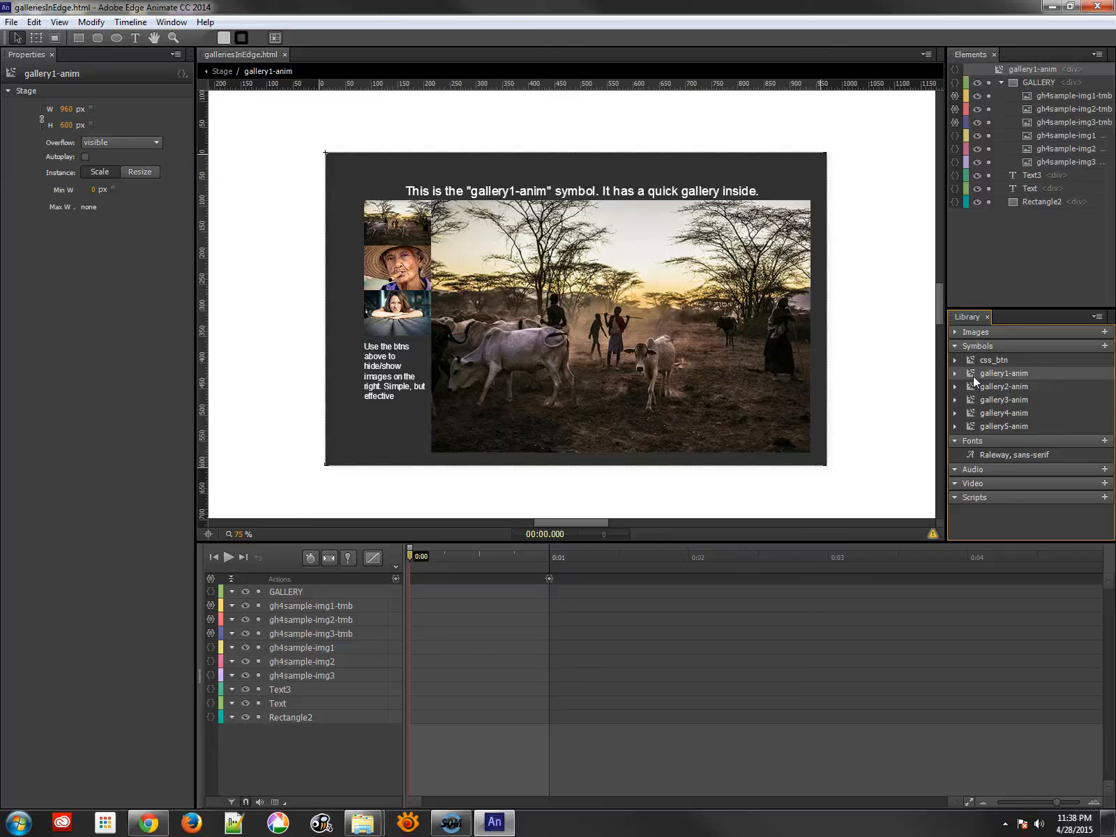
pyautogui.click(222, 71)
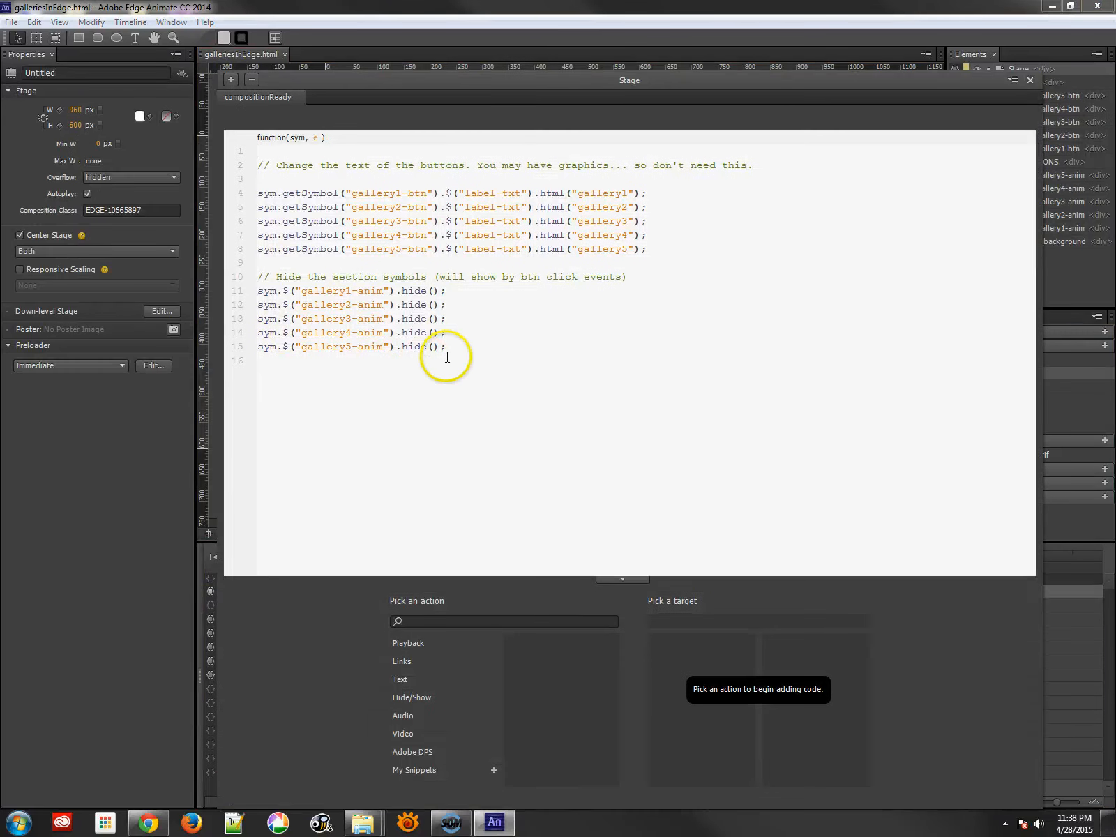
pyautogui.click(647, 250)
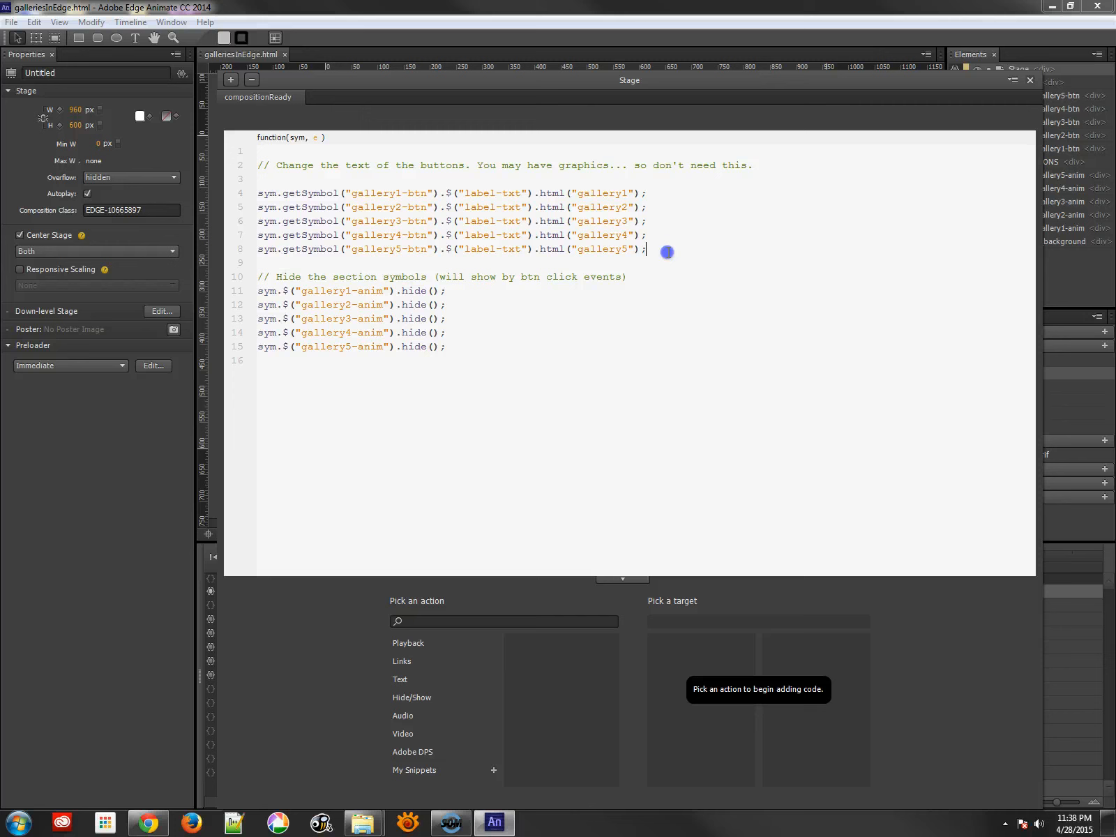
pyautogui.moveTo(644, 251); pyautogui.dragTo(259, 193)
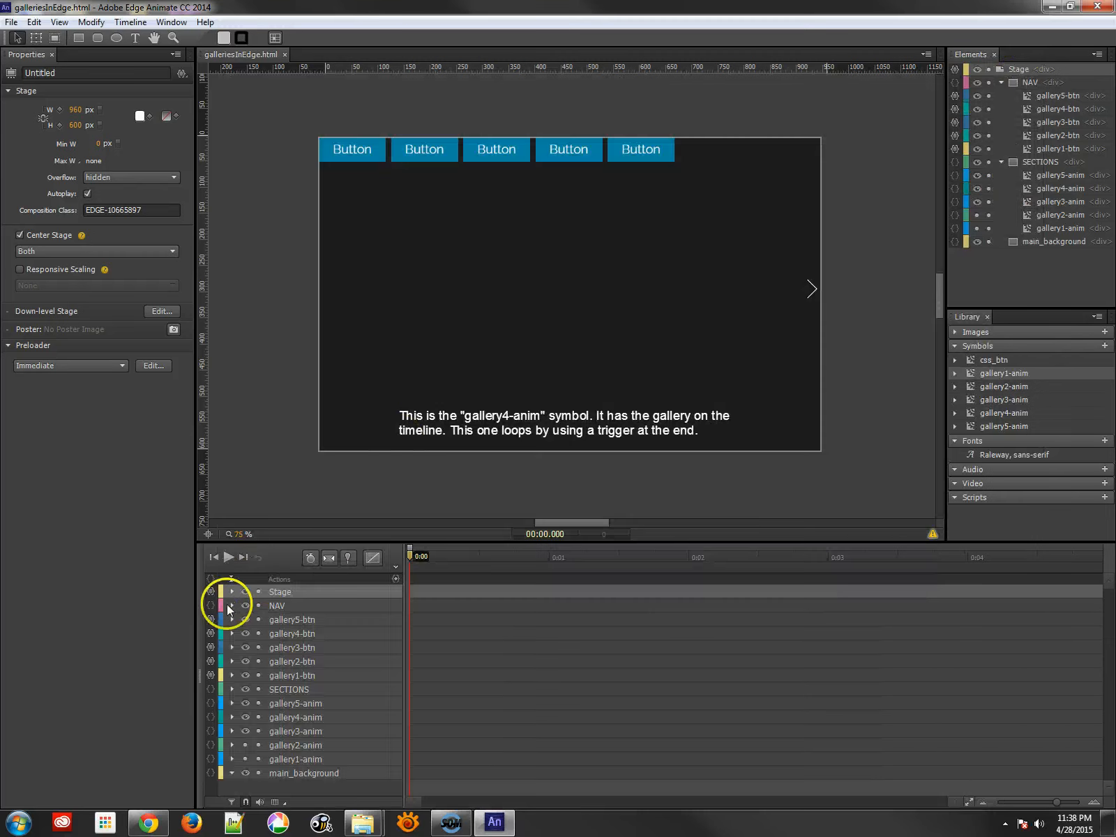
pyautogui.moveTo(213, 675)
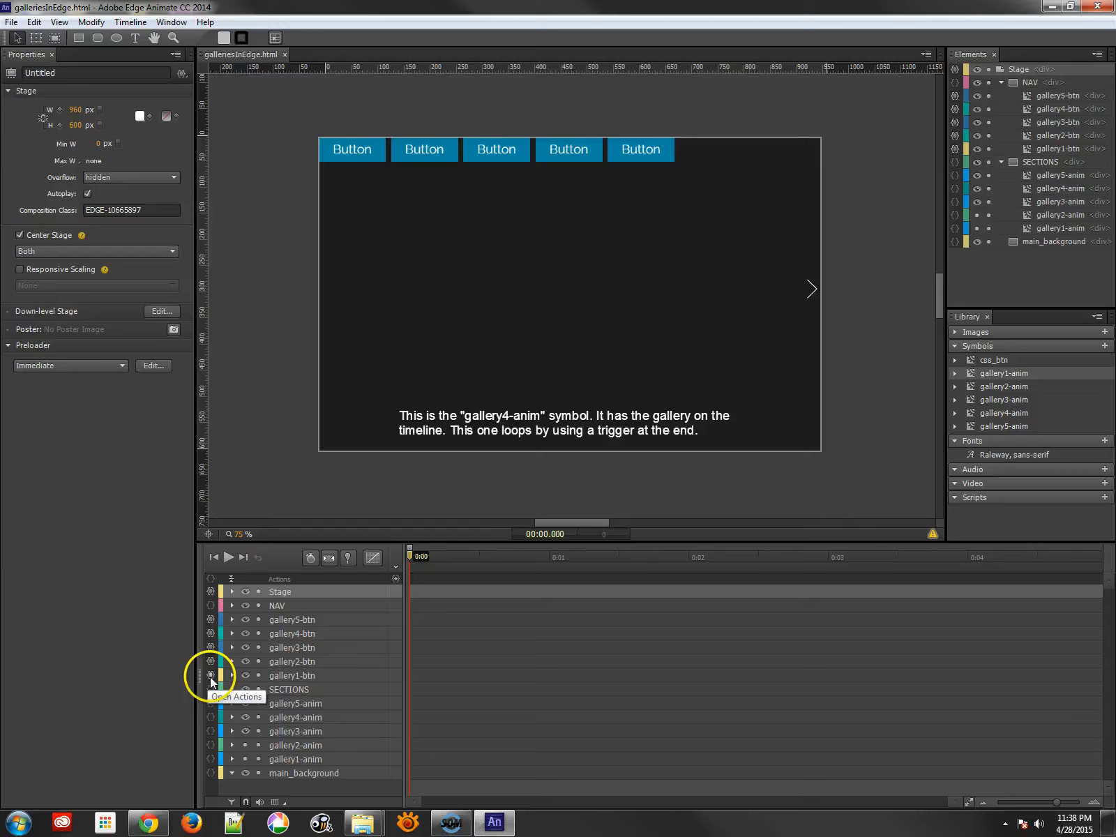
pyautogui.click(210, 675)
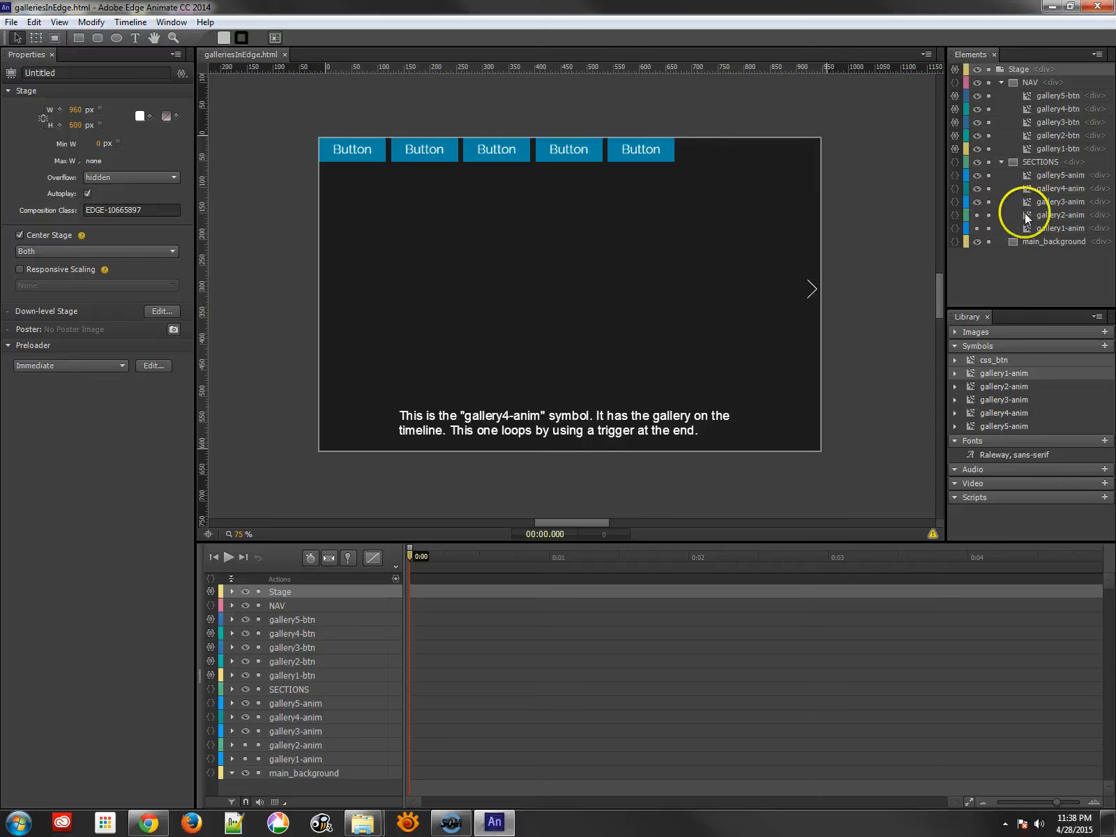
# - Enter gallery1-anim, view its 1000 ms stop trigger, and reset the playhead to 0
pyautogui.doubleClick(1061, 228)
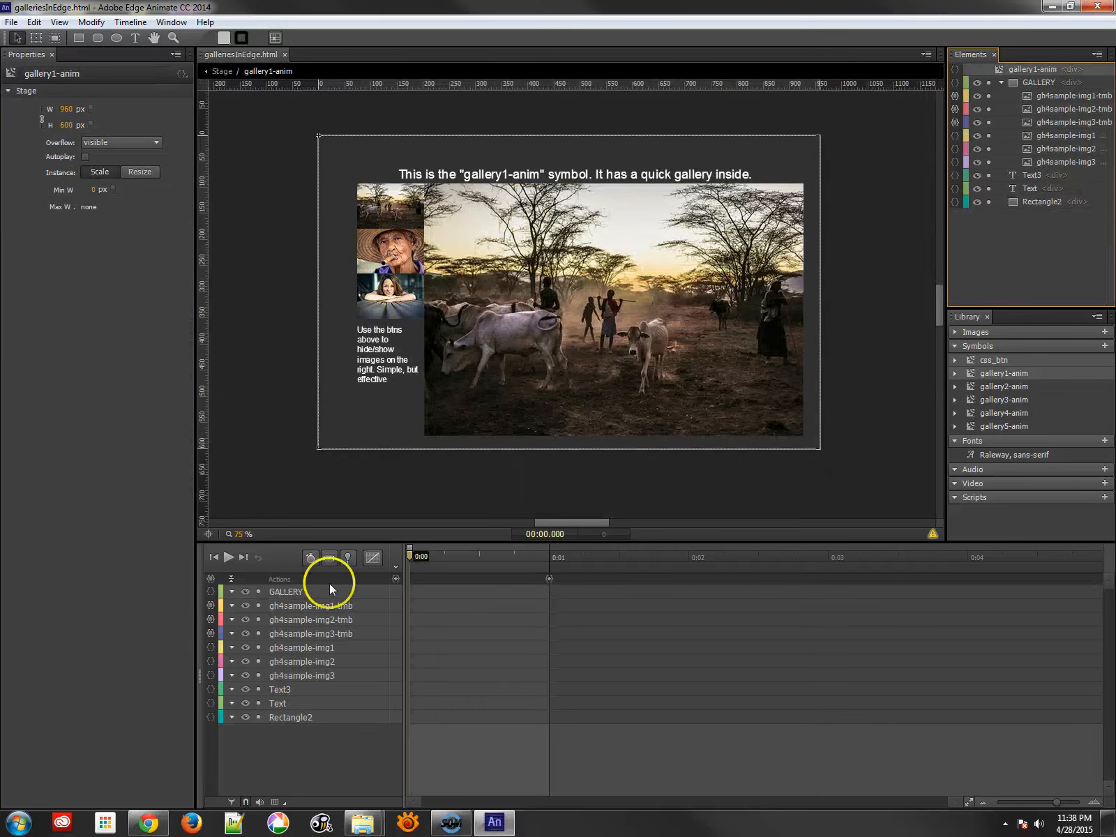
pyautogui.moveTo(410, 556); pyautogui.dragTo(463, 557)
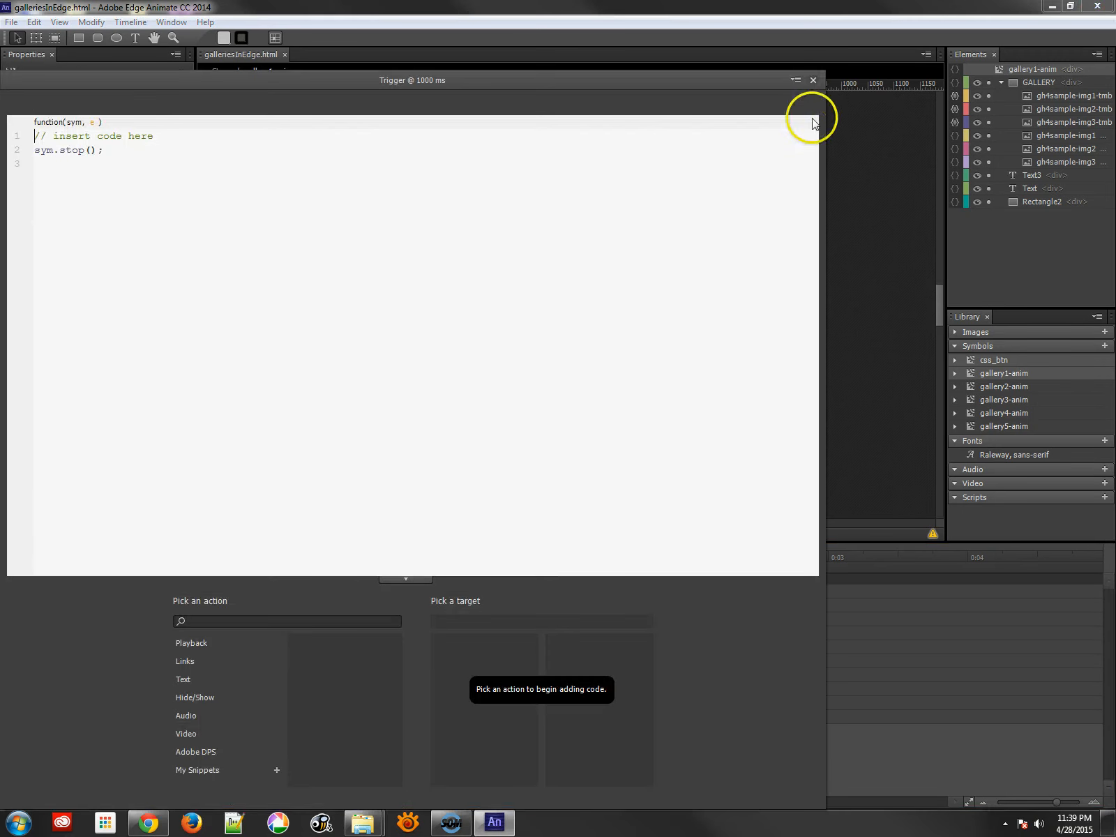
pyautogui.click(812, 80)
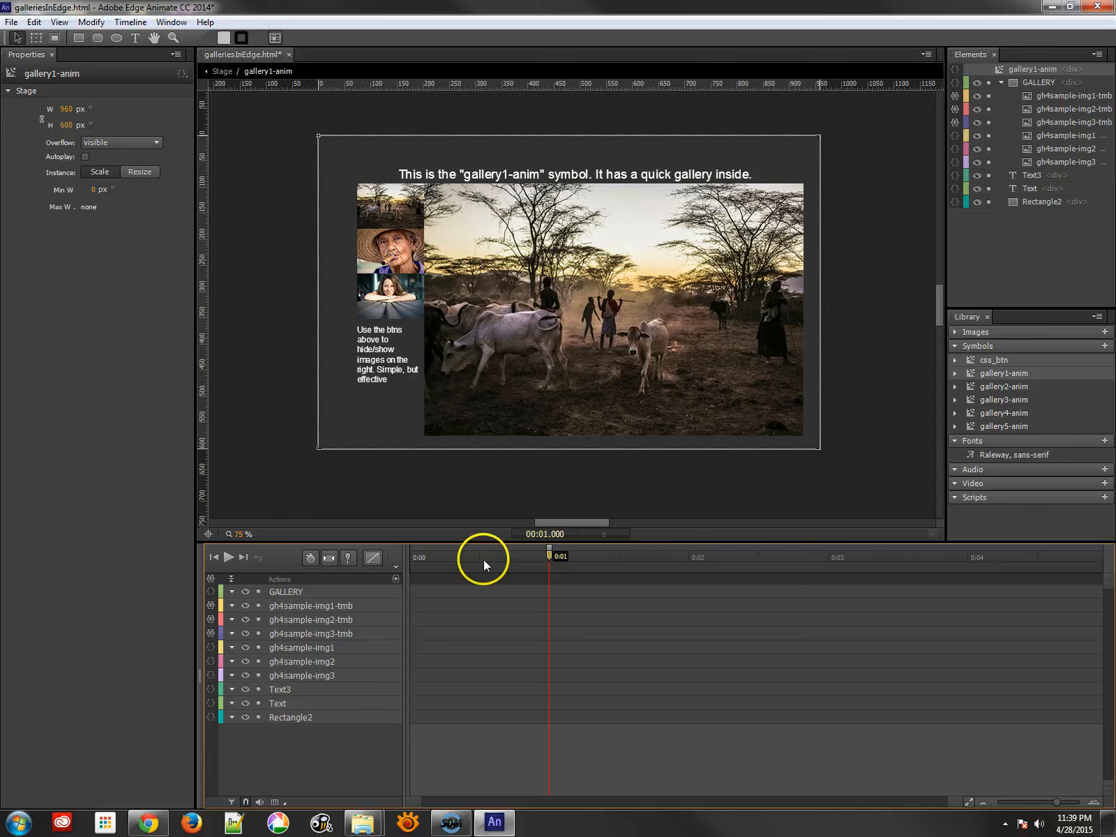
pyautogui.click(212, 557)
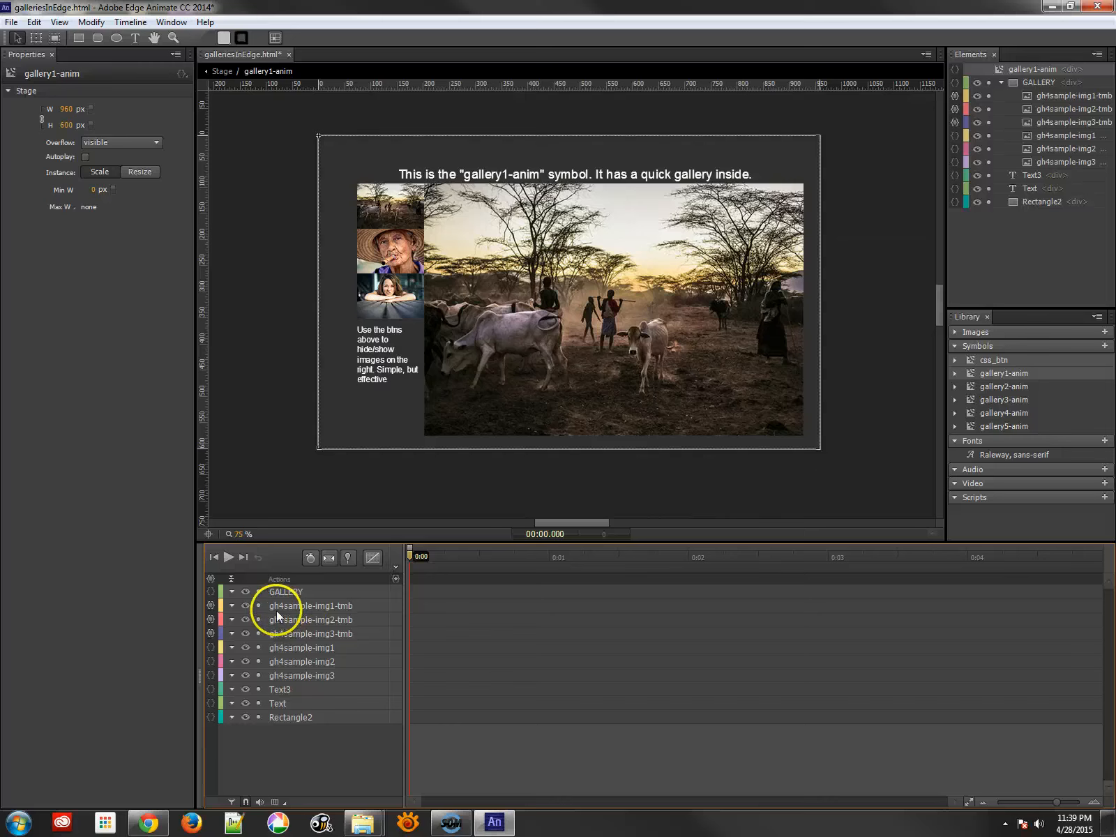
pyautogui.click(285, 591)
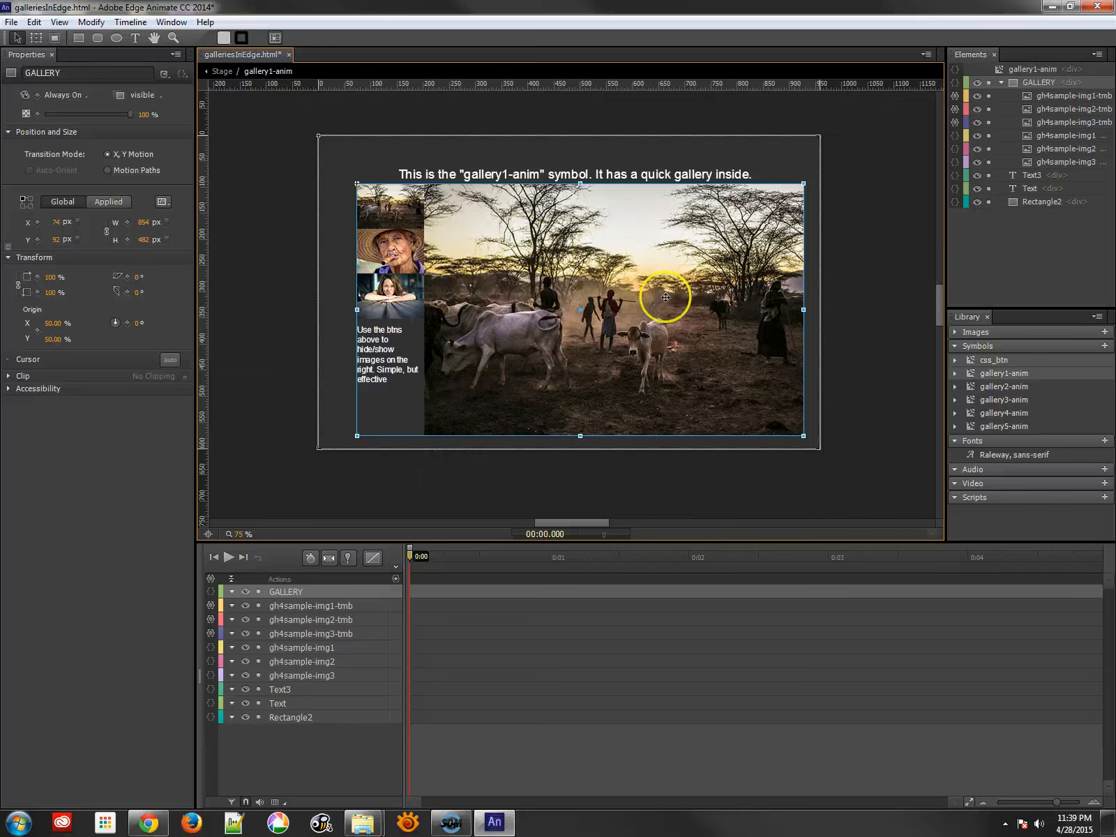
pyautogui.moveTo(1052, 128)
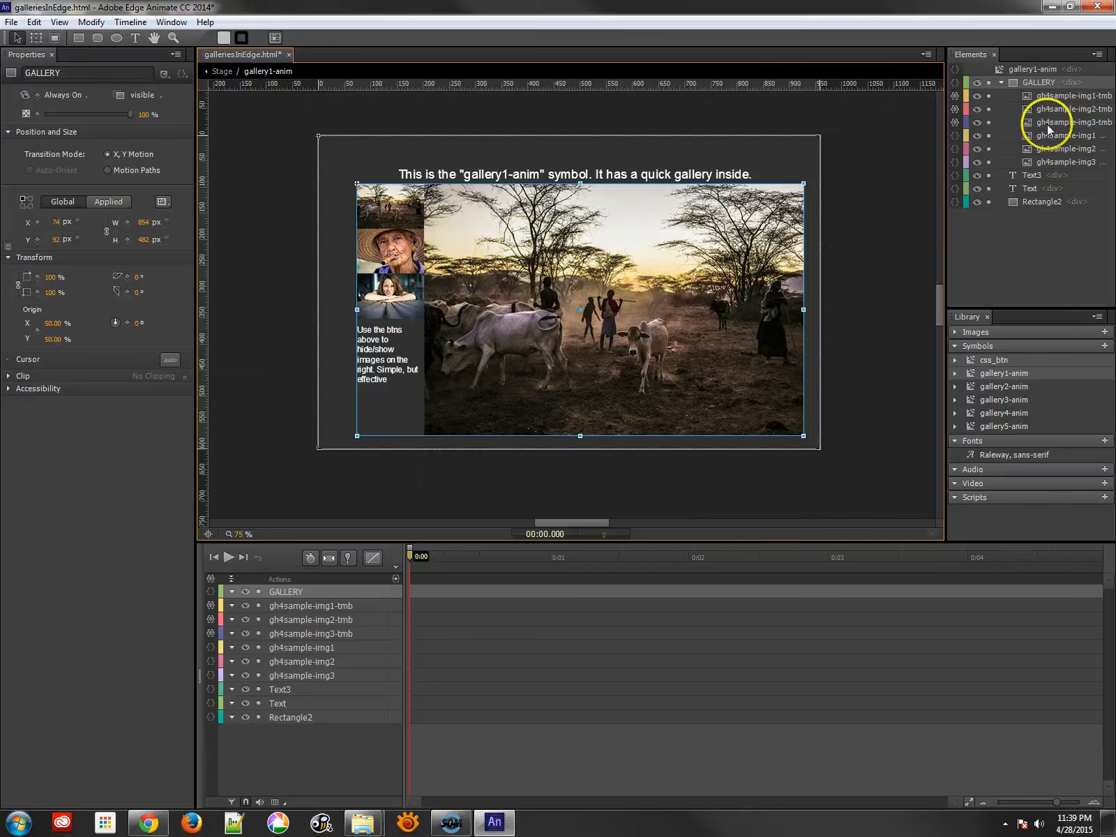
pyautogui.click(979, 135)
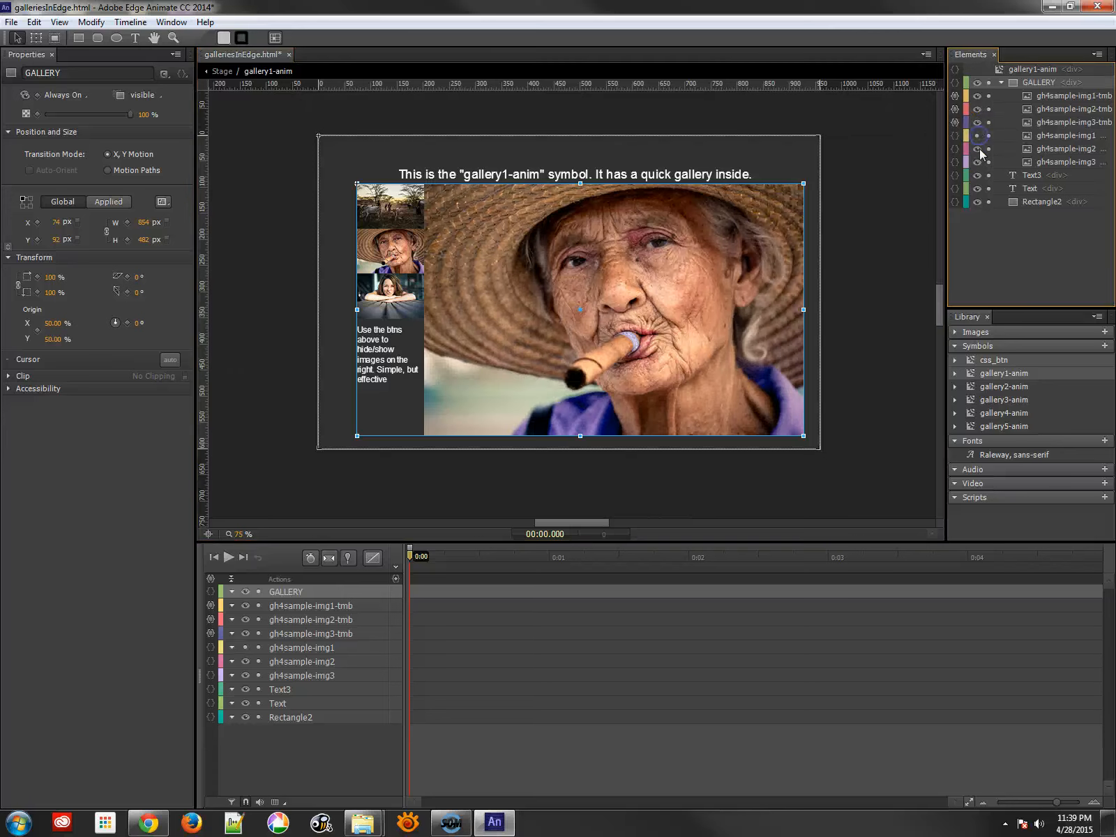
pyautogui.click(979, 135)
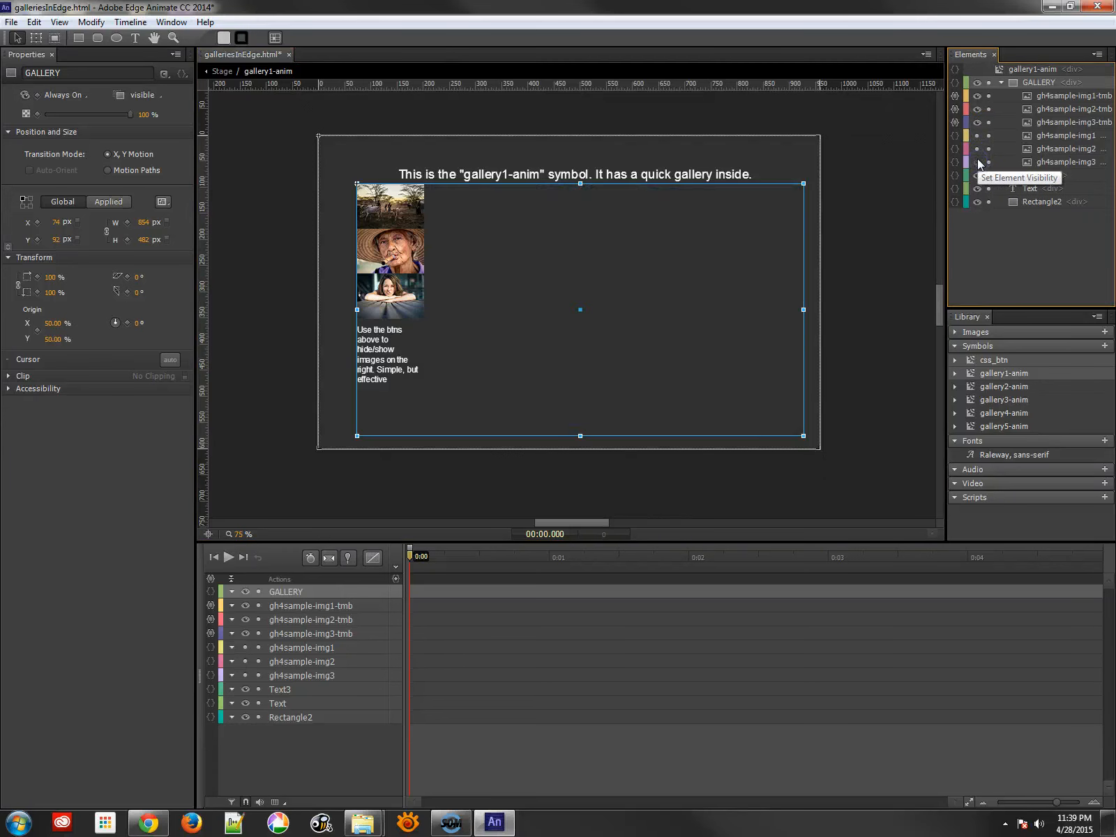
pyautogui.click(978, 151)
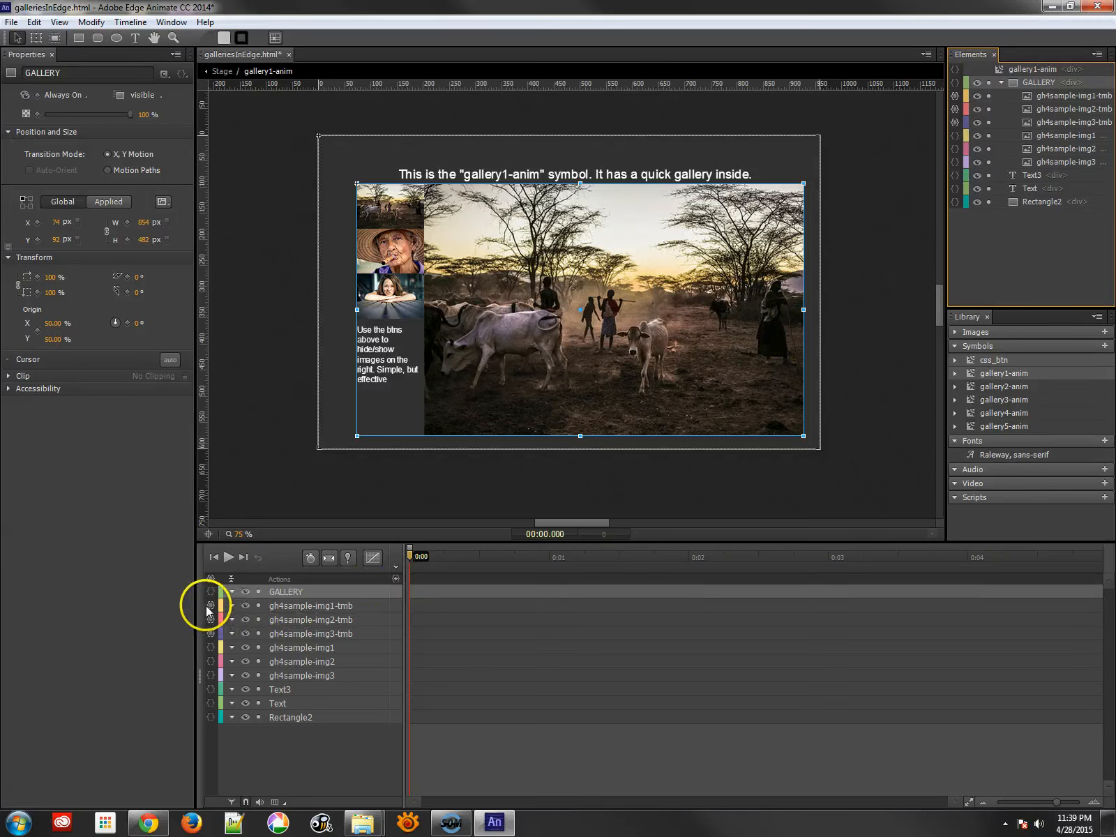
# - View the gh4sample-img1-tmb click code and match gh4sample-img1 to its element
pyautogui.click(212, 606)
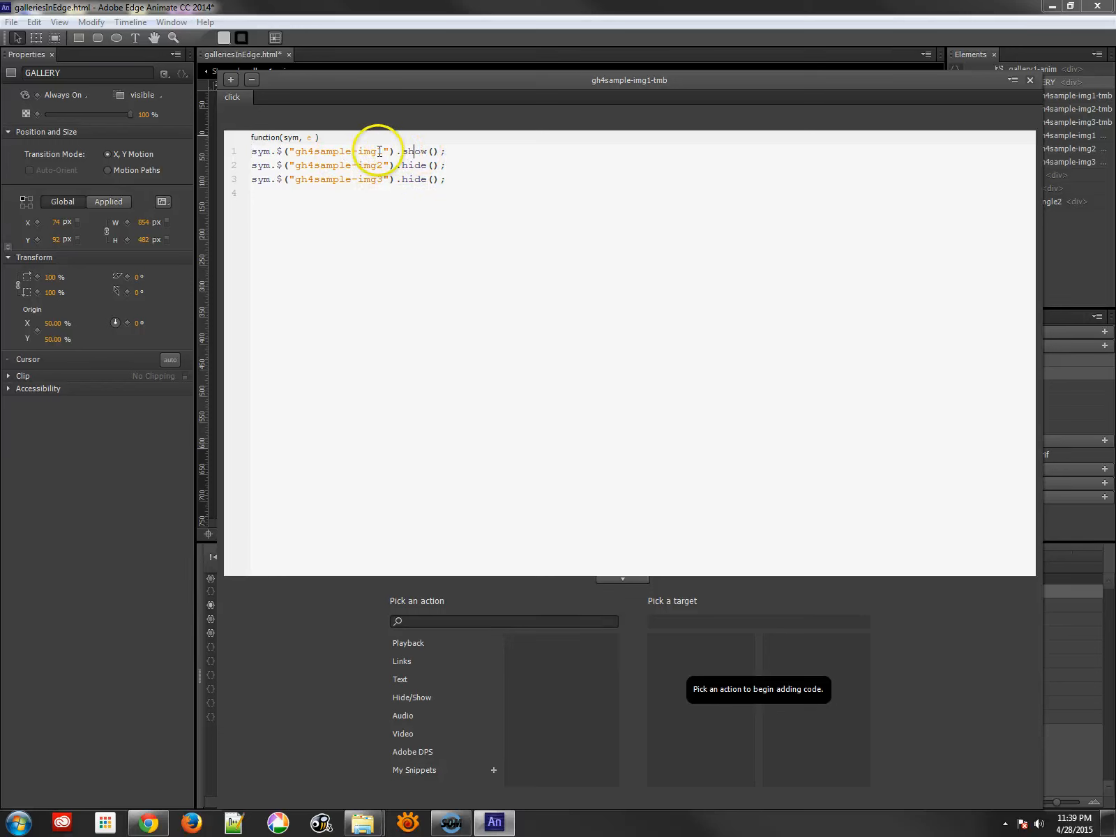
pyautogui.doubleClick(335, 151)
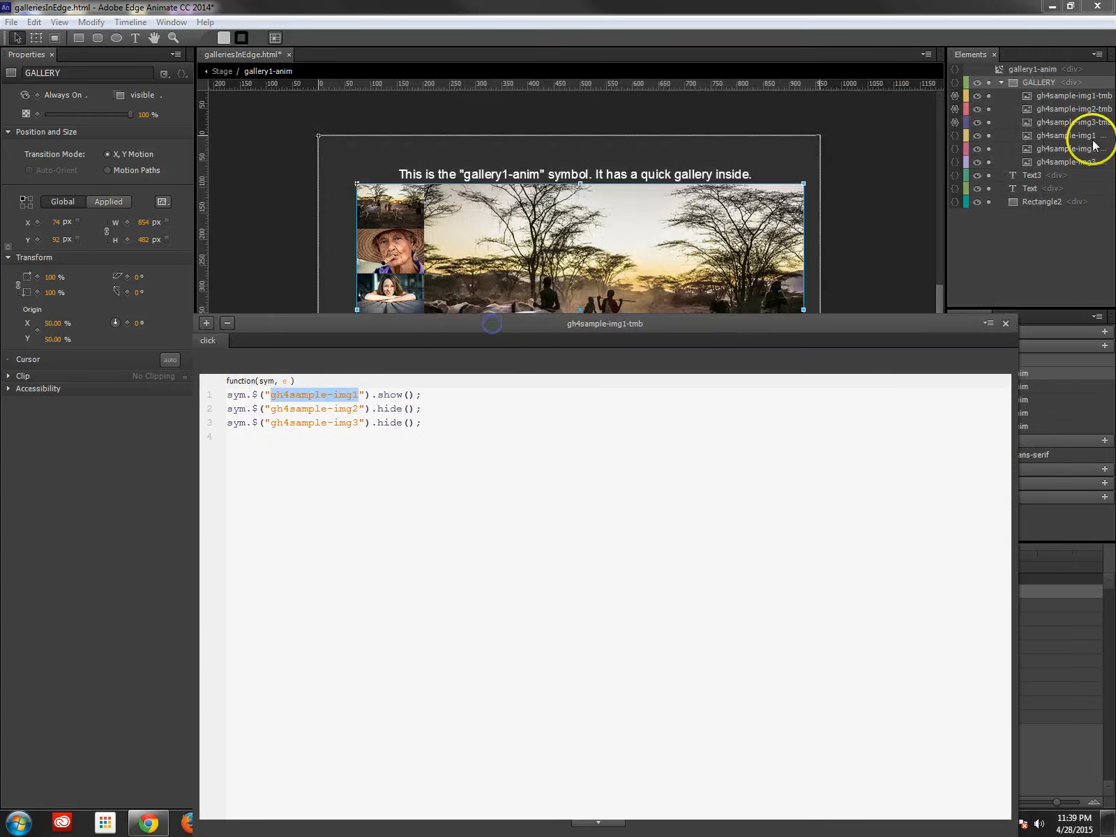
pyautogui.click(1066, 135)
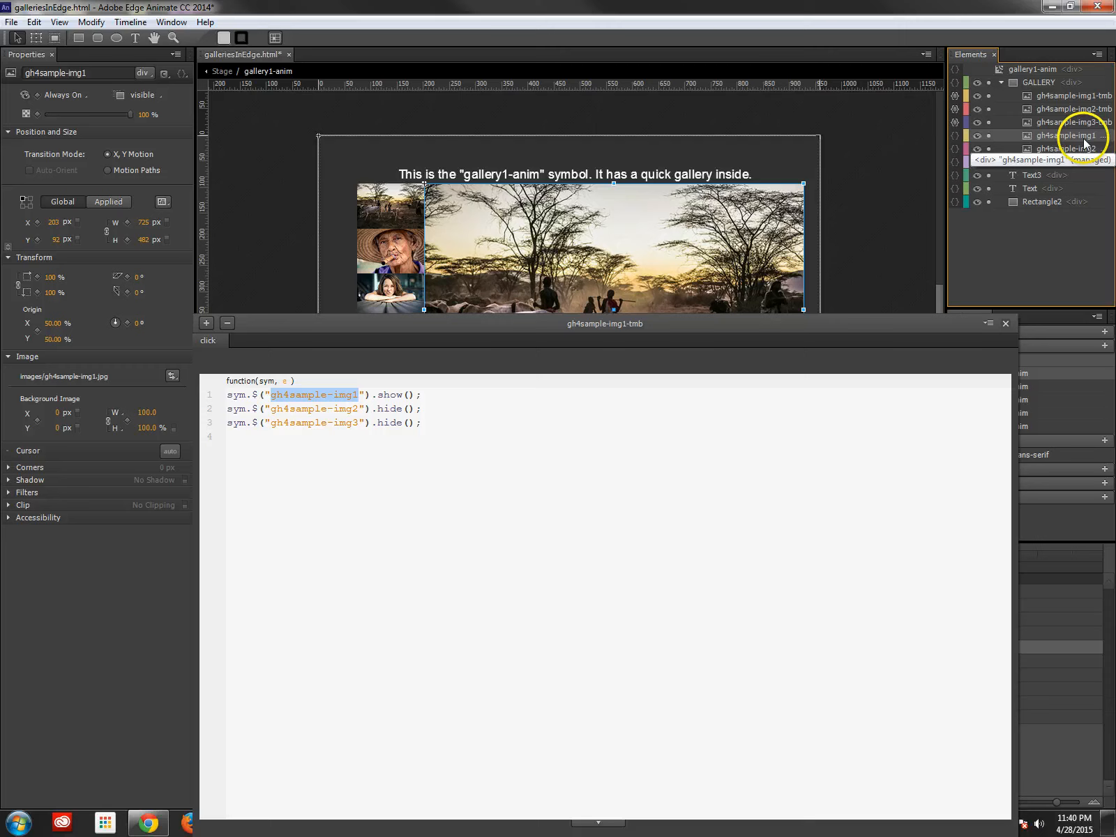
pyautogui.moveTo(786, 266)
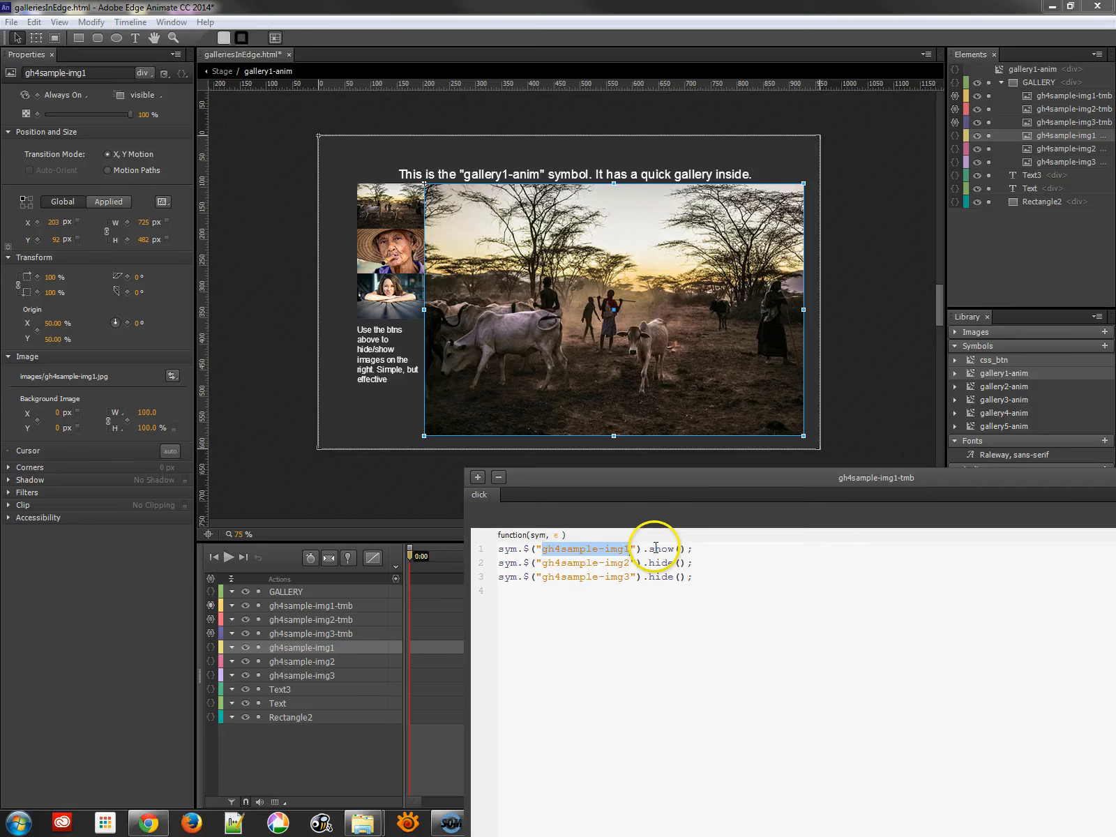
pyautogui.moveTo(660, 562)
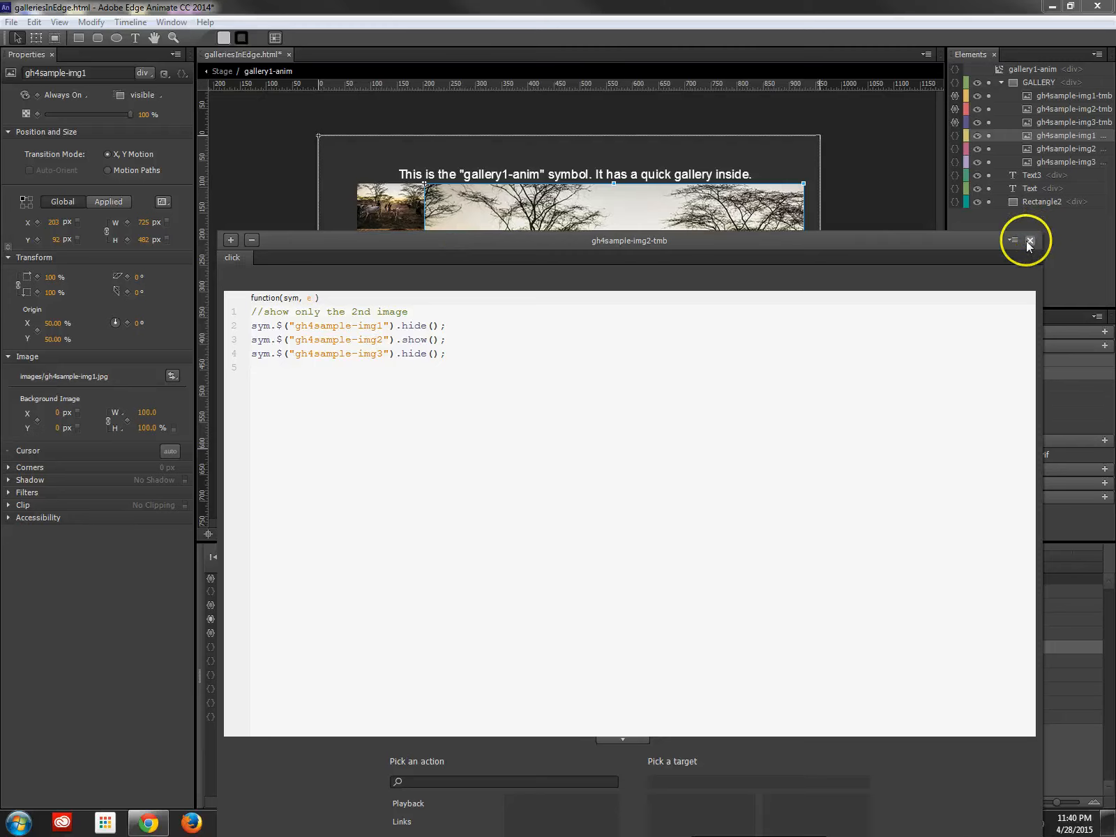
# - Dismiss the second thumbnail's code and show the old woman's photo via its thumbnail
pyautogui.click(1029, 239)
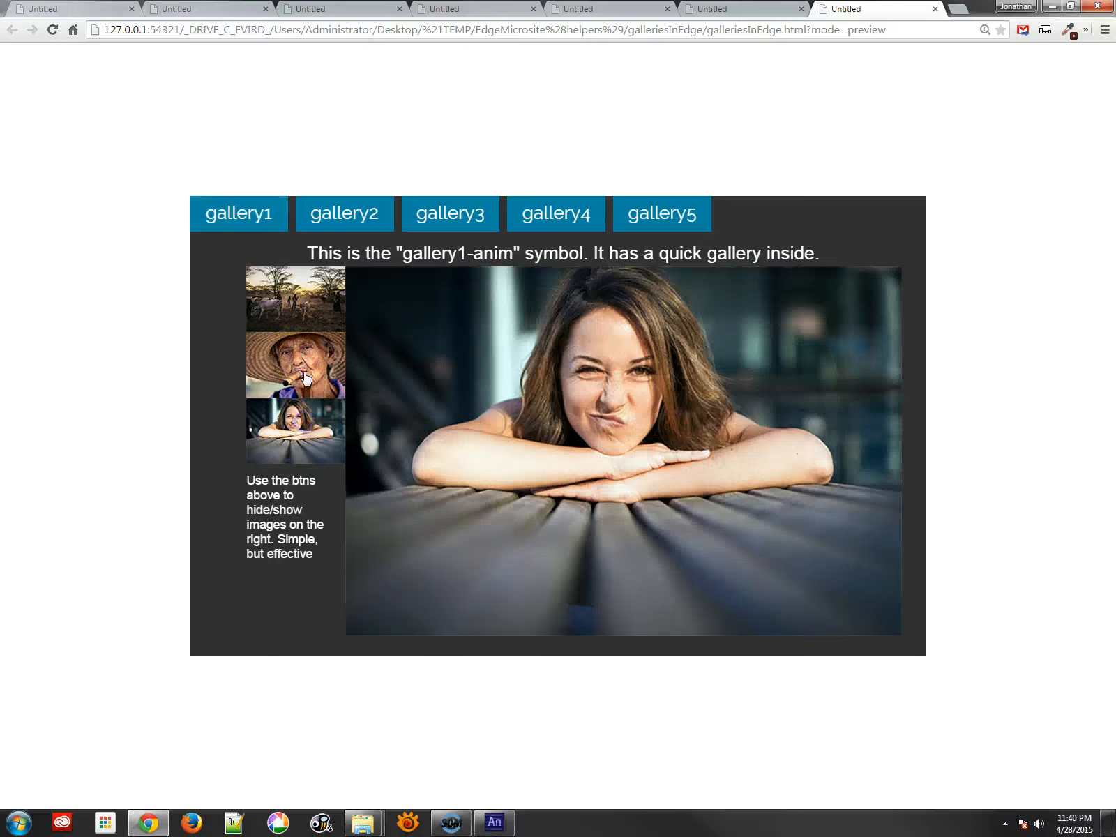
pyautogui.click(296, 312)
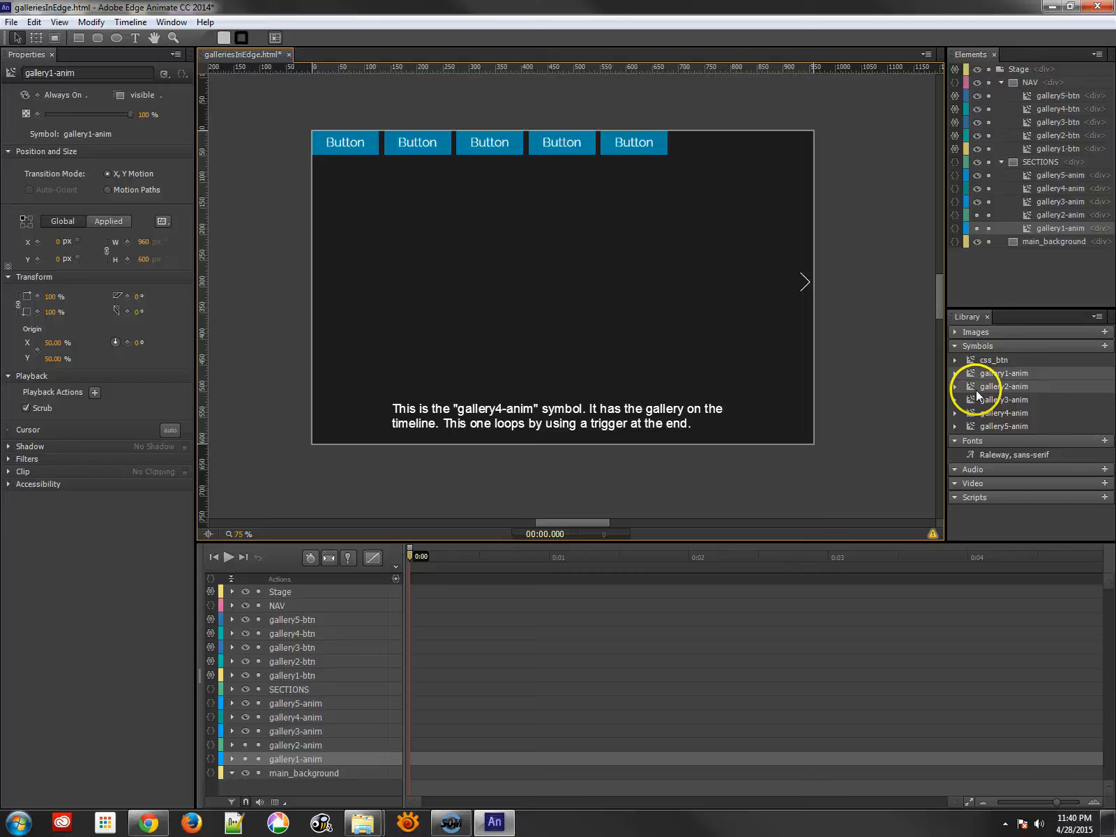
# - Enter the gallery2-anim symbol from the Library's Symbols list
pyautogui.doubleClick(1005, 387)
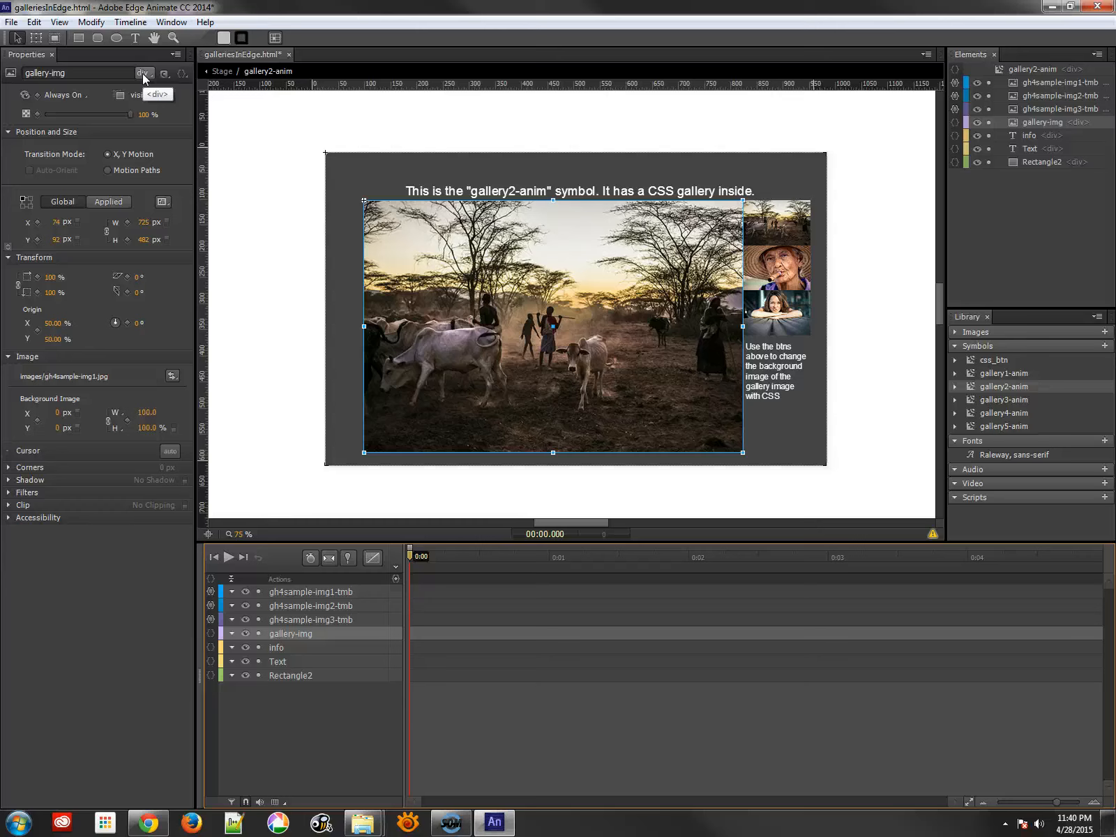
pyautogui.moveTo(212, 595)
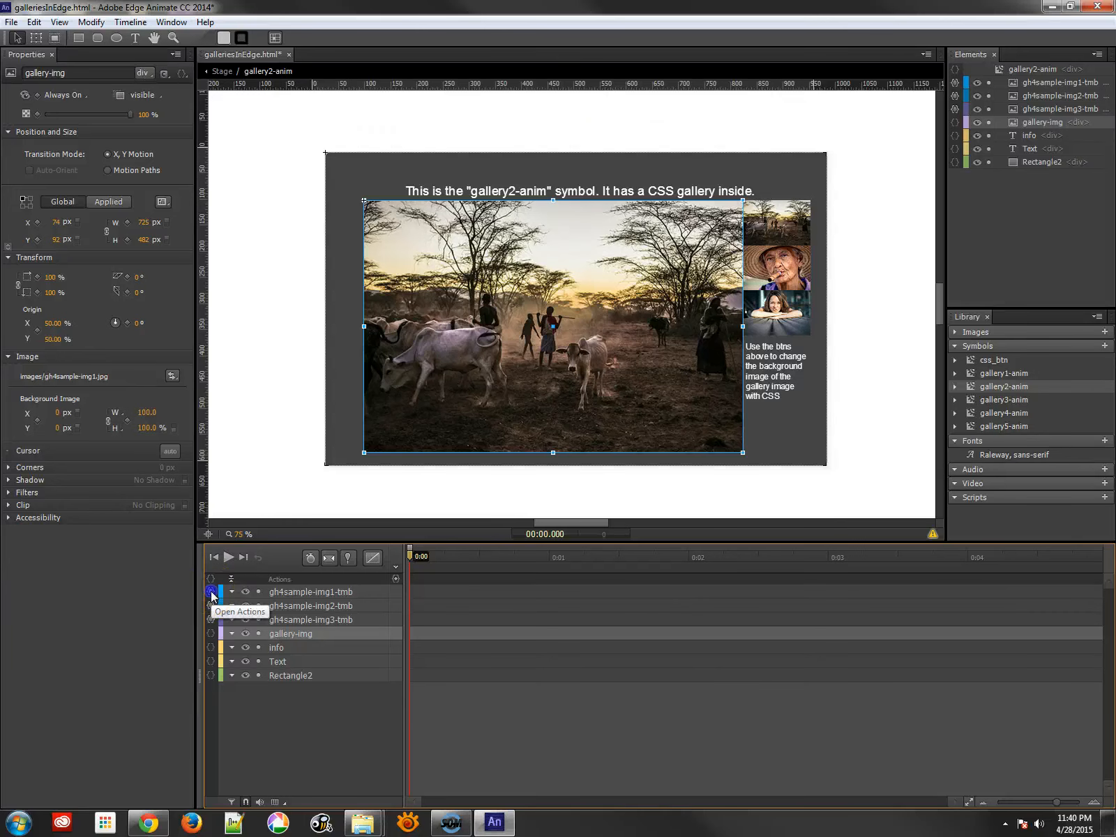
# - View gh4sample-img1-tmb's background-setting code and preview gh4sample-img1.jpg in the Library
pyautogui.click(213, 592)
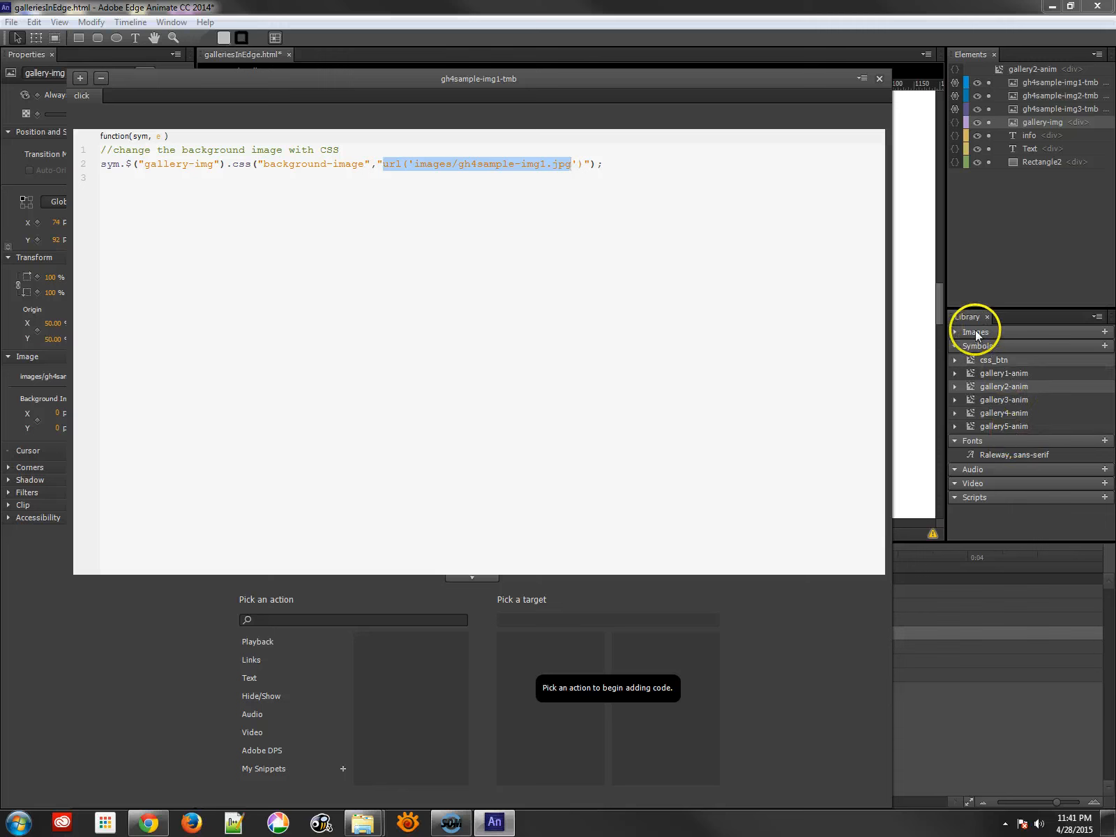
pyautogui.click(957, 332)
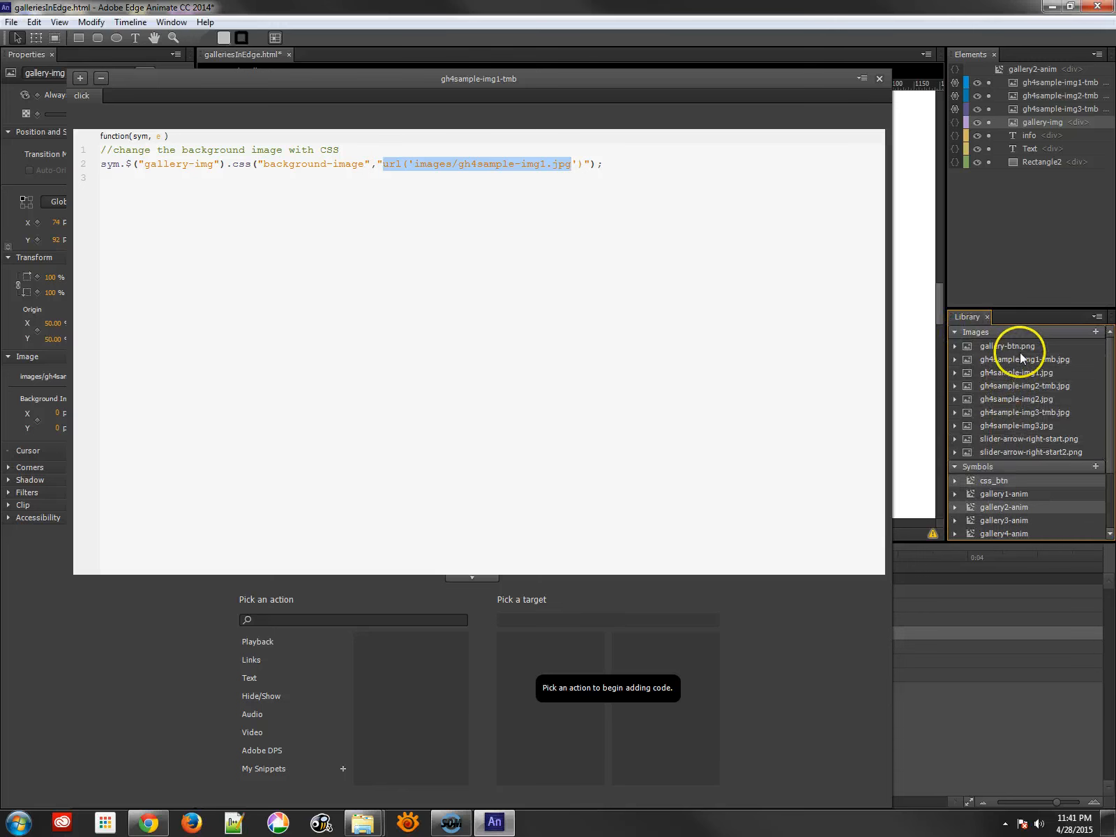
pyautogui.click(1020, 372)
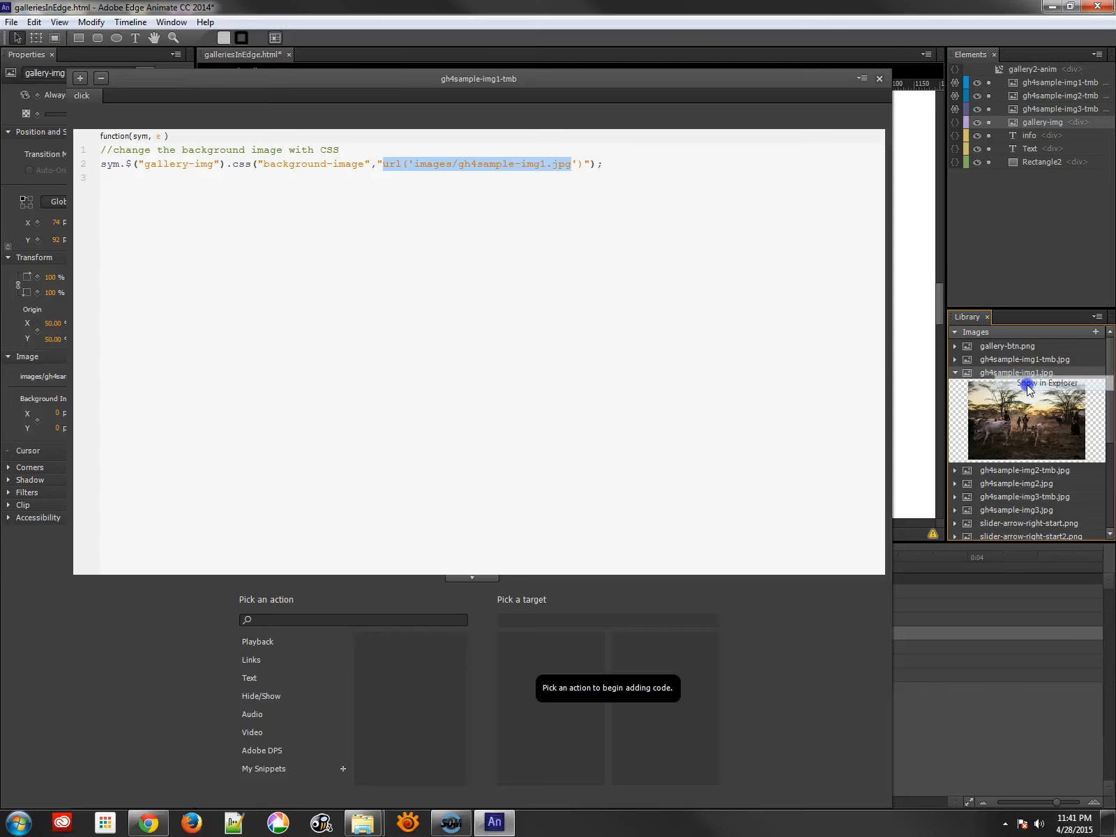
pyautogui.click(879, 78)
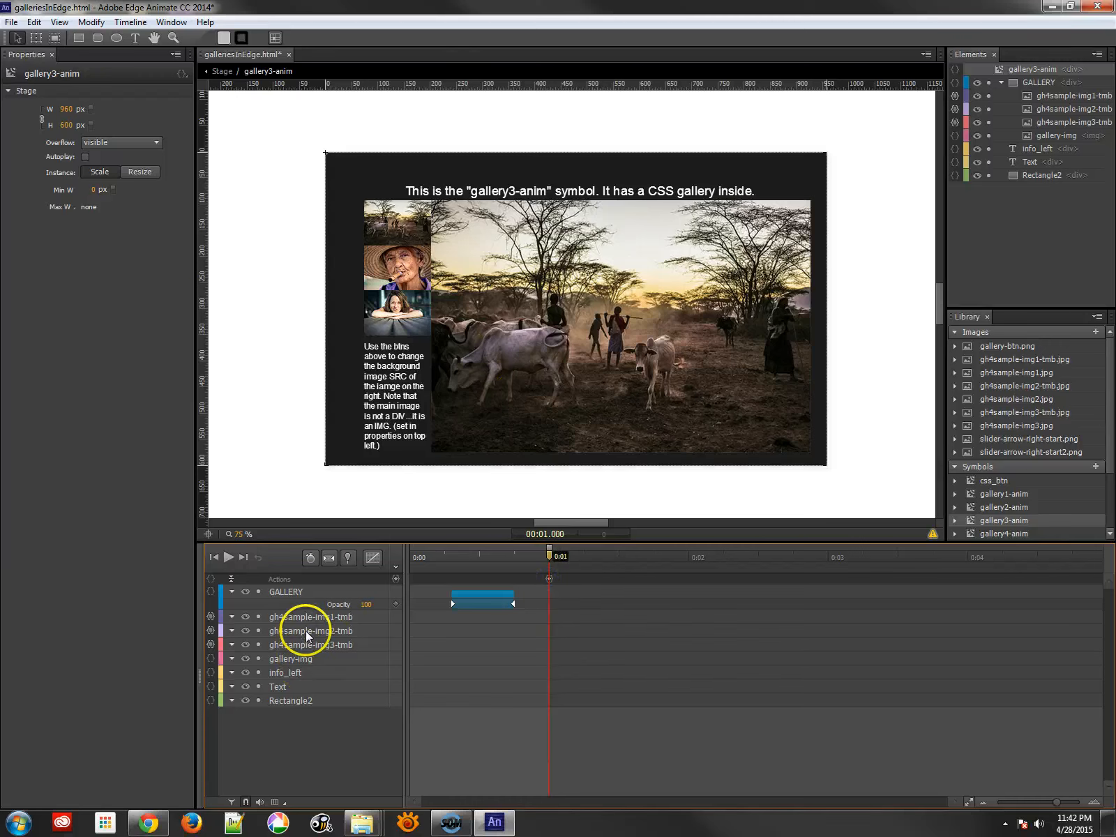
pyautogui.click(290, 658)
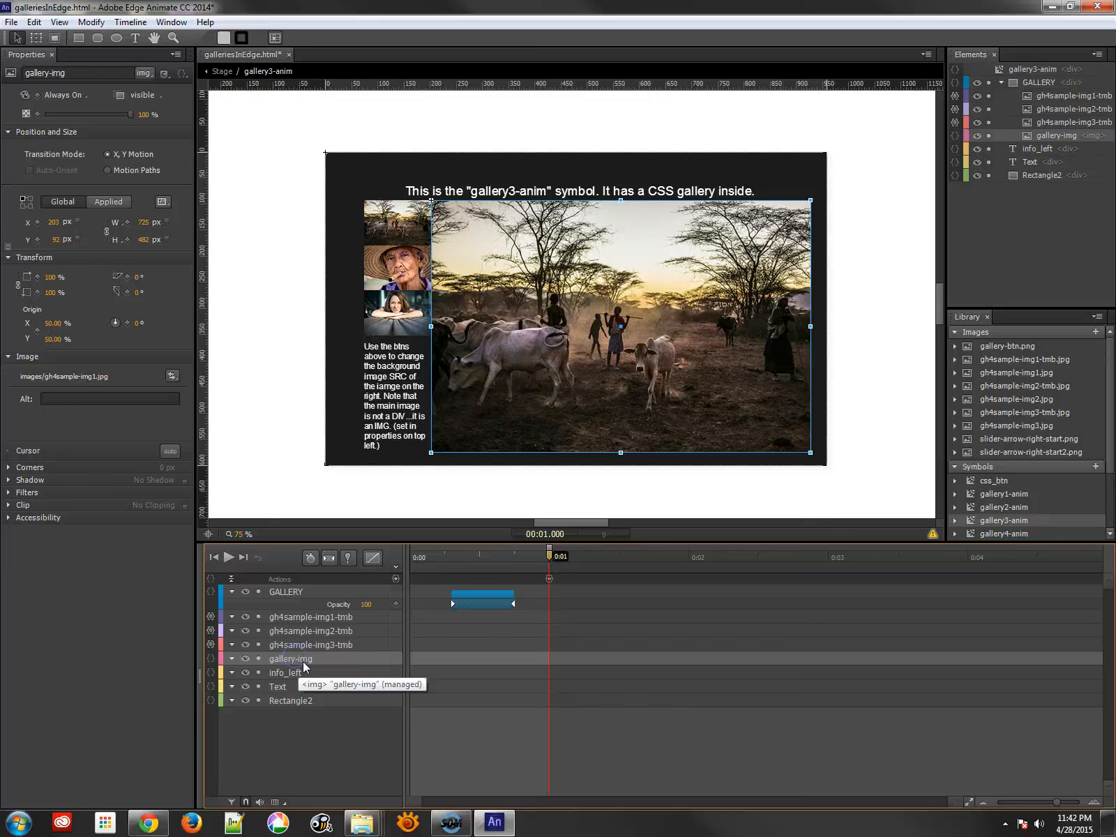
pyautogui.moveTo(297, 664)
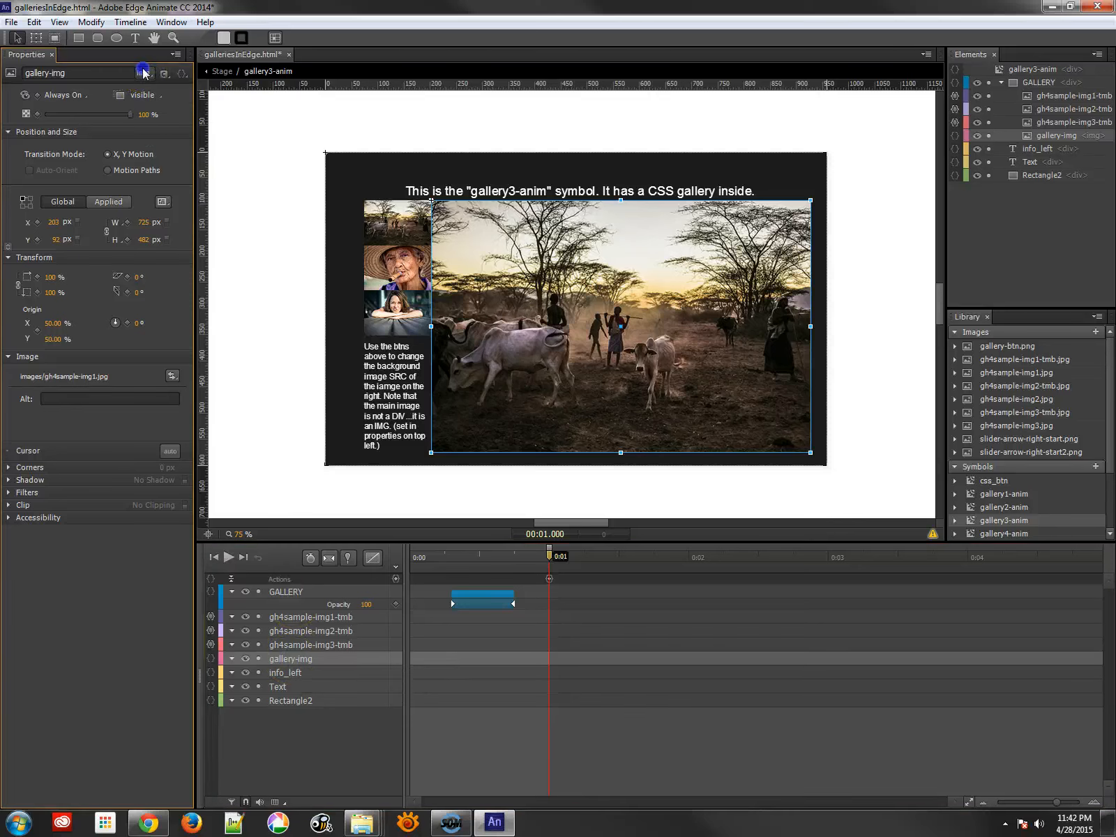
pyautogui.click(144, 74)
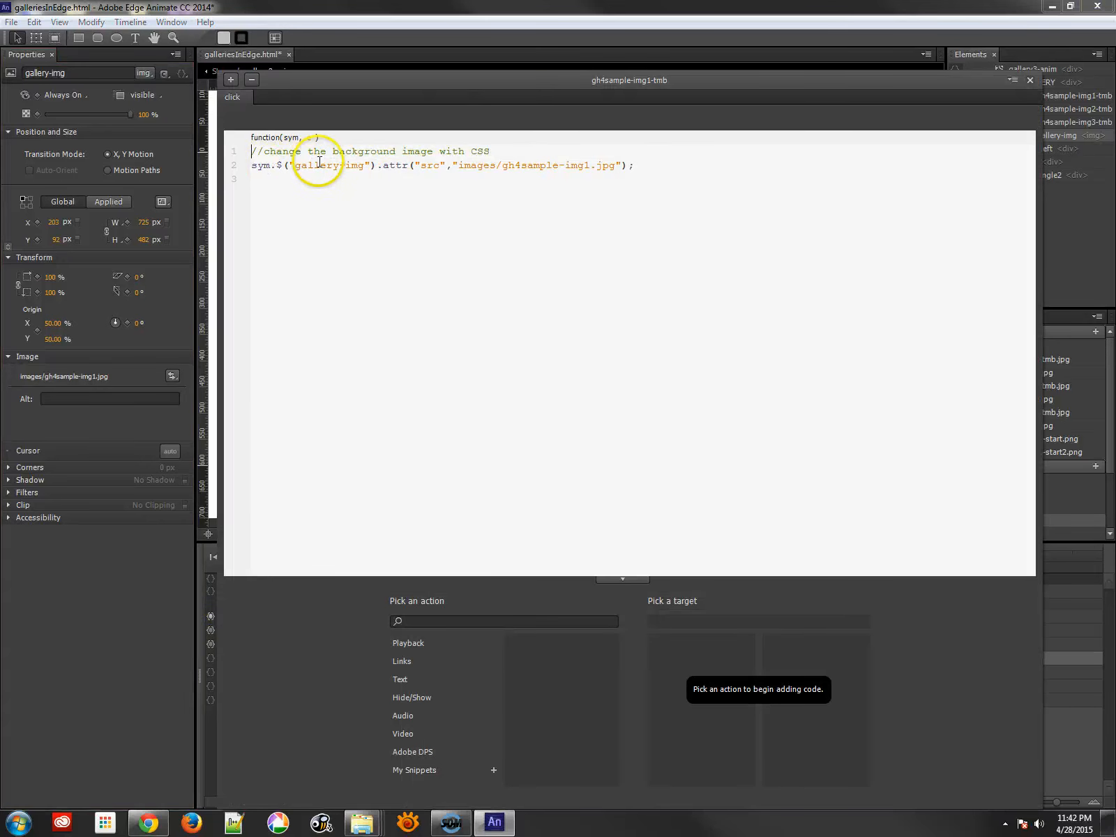
pyautogui.doubleClick(427, 164)
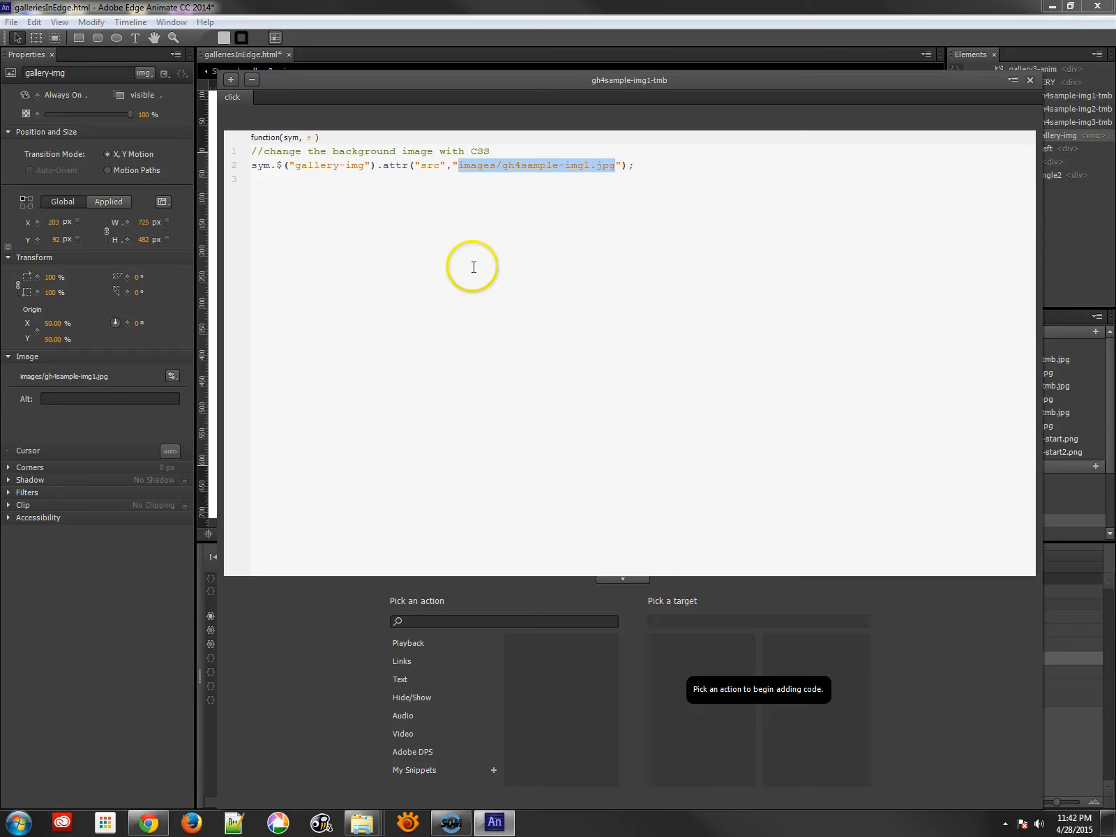
pyautogui.click(1029, 79)
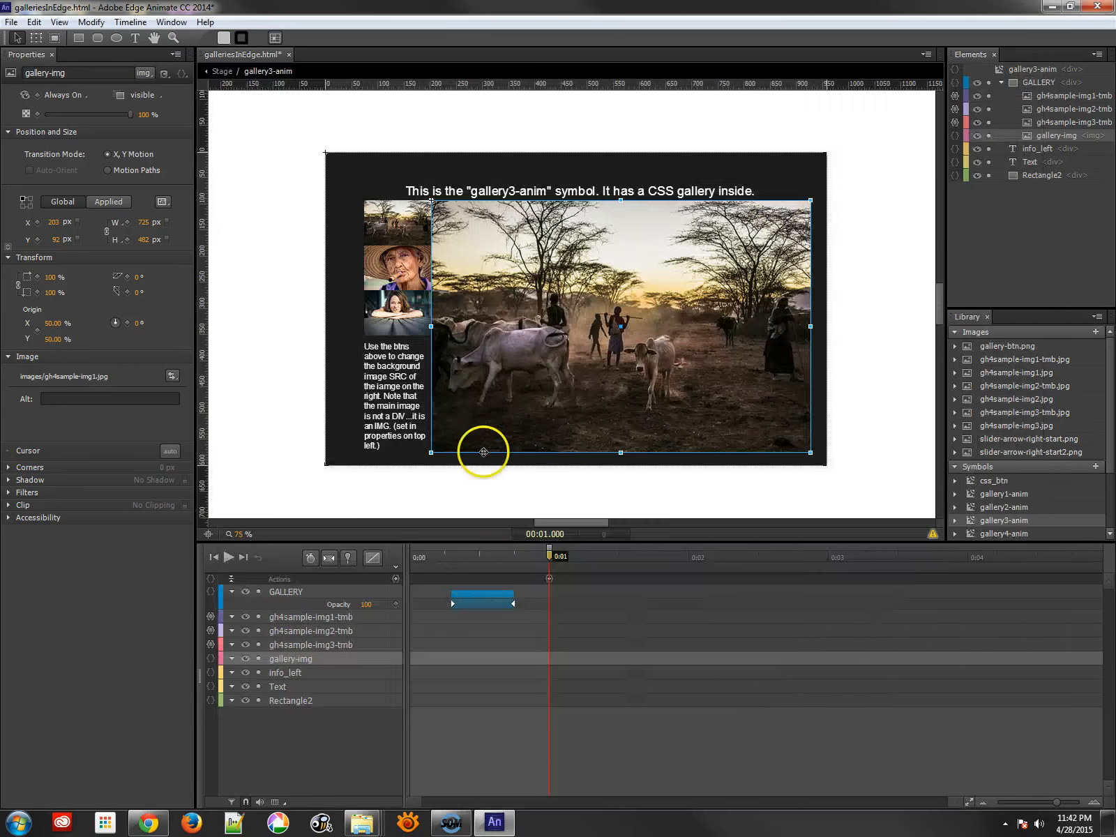
pyautogui.click(409, 555)
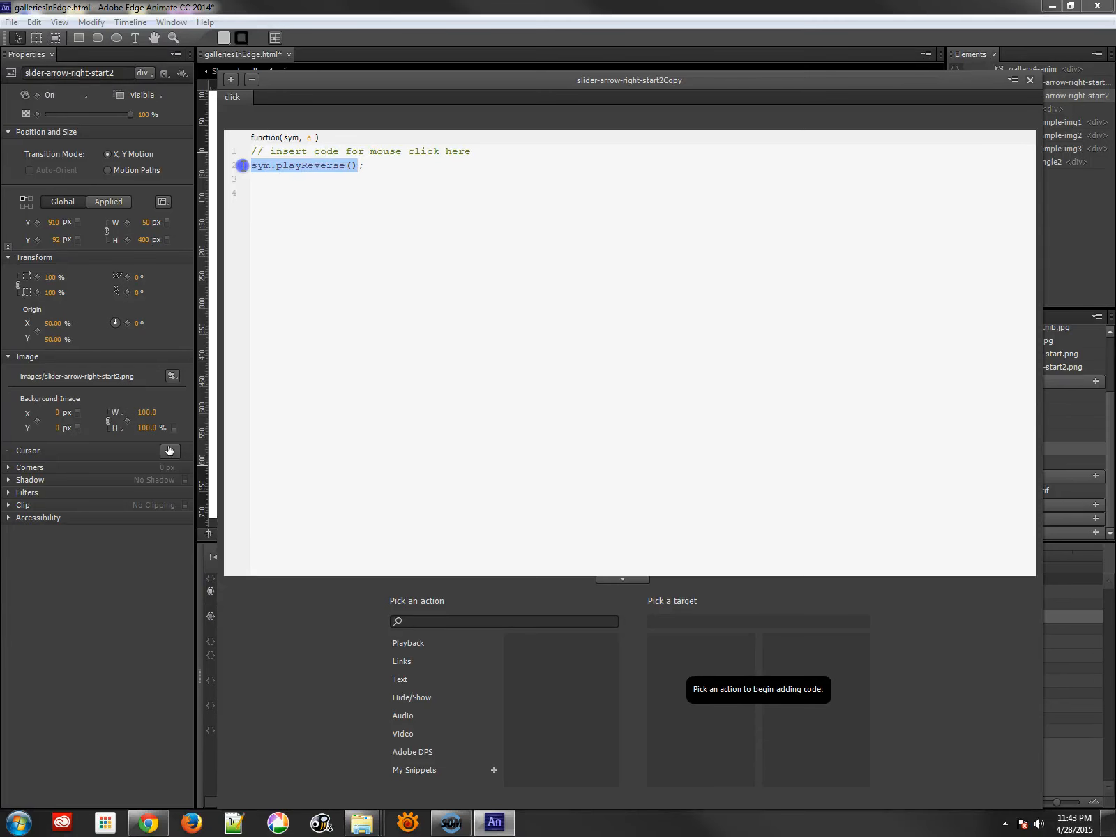
# - Close the slider arrow's playReverse click code
pyautogui.click(1029, 79)
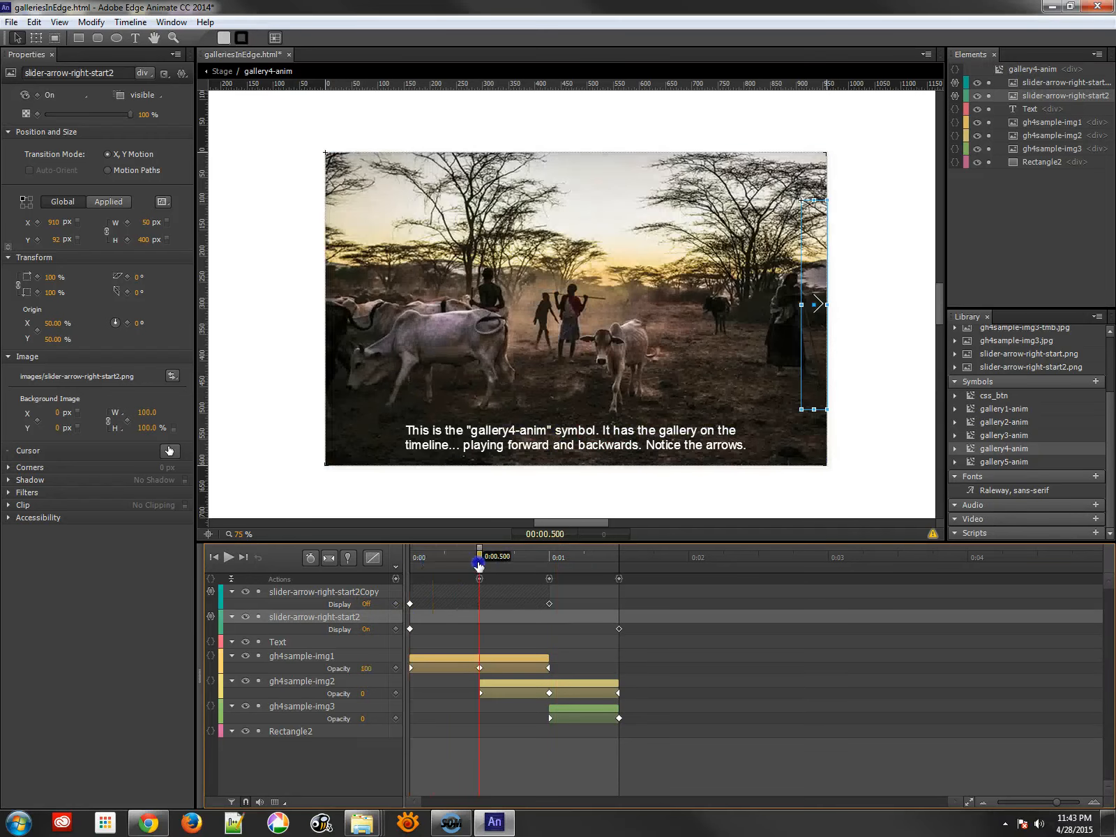
# - Scrub between 0.5 s and 1 s to watch the fade to the second photo
pyautogui.moveTo(479, 566); pyautogui.dragTo(542, 568)
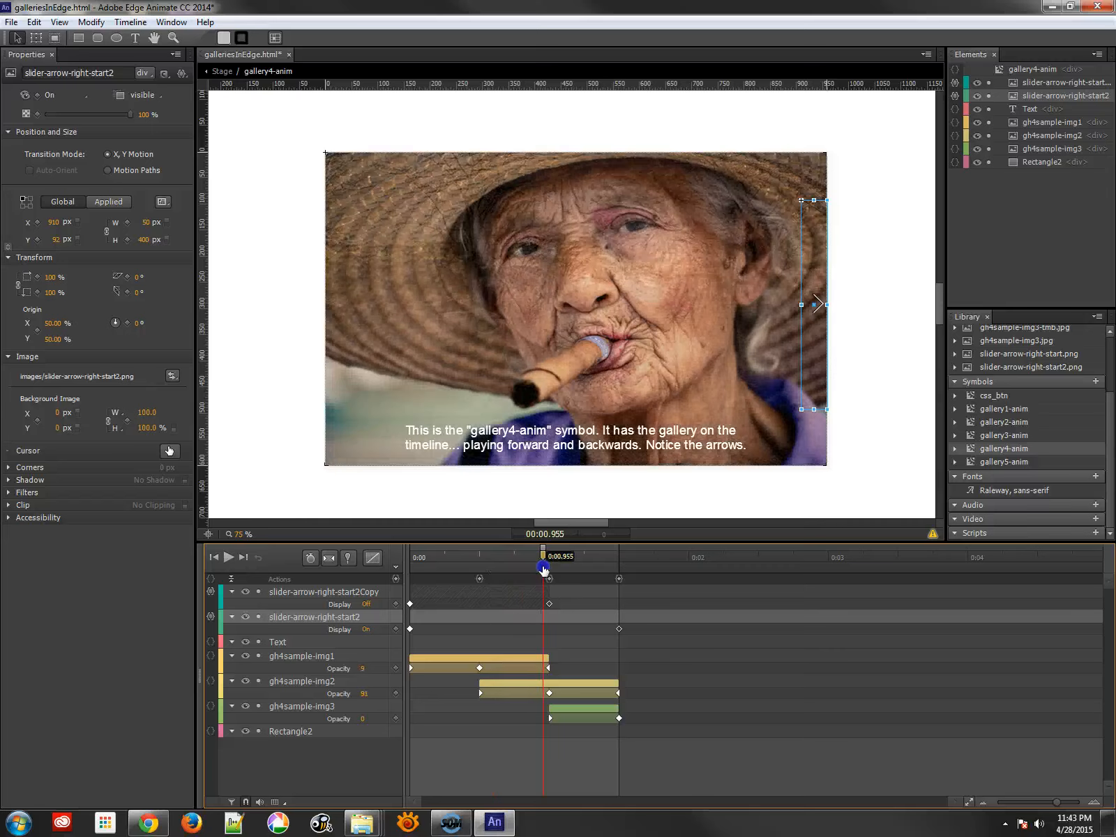
pyautogui.moveTo(543, 568); pyautogui.dragTo(549, 568)
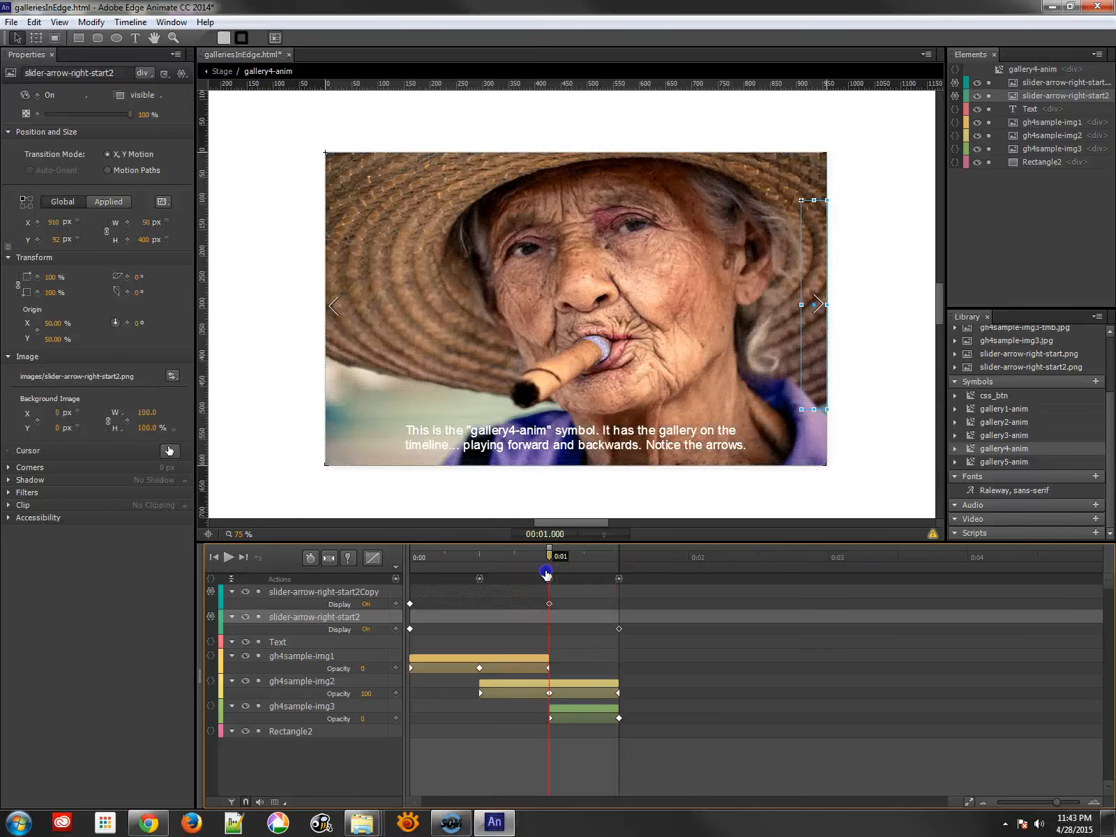
pyautogui.moveTo(546, 573); pyautogui.dragTo(481, 574)
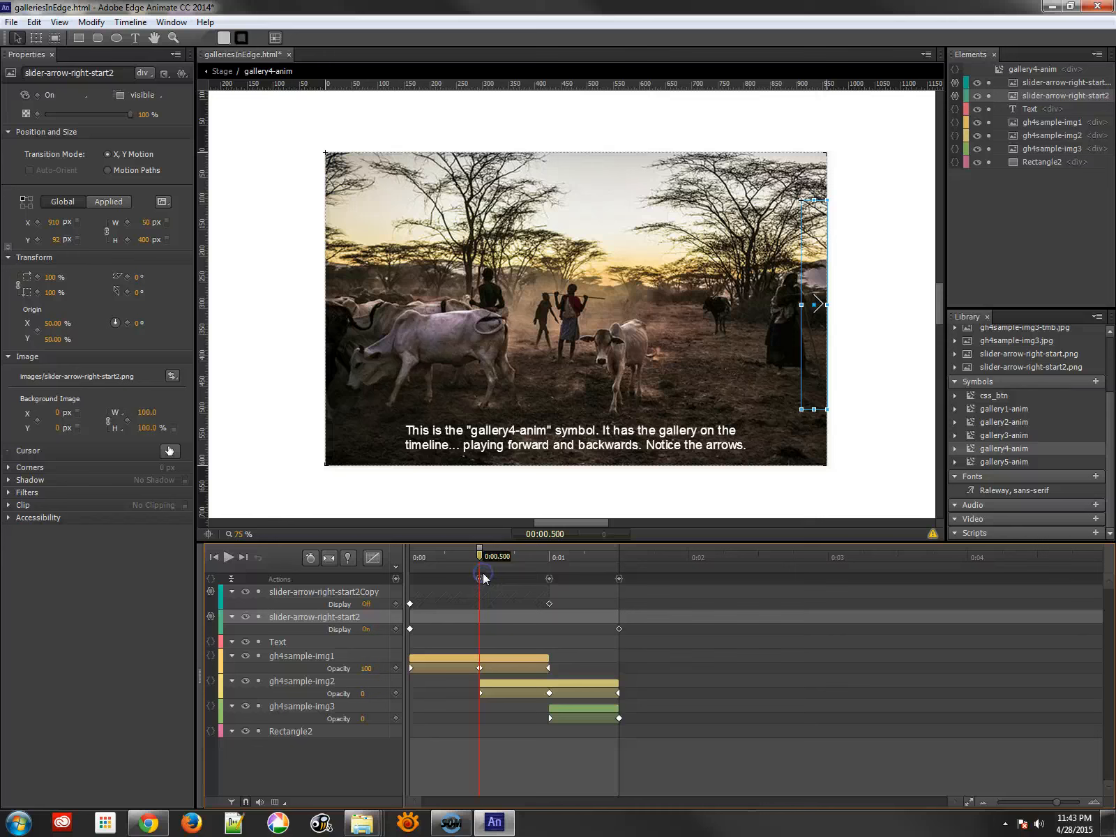
pyautogui.moveTo(307, 600)
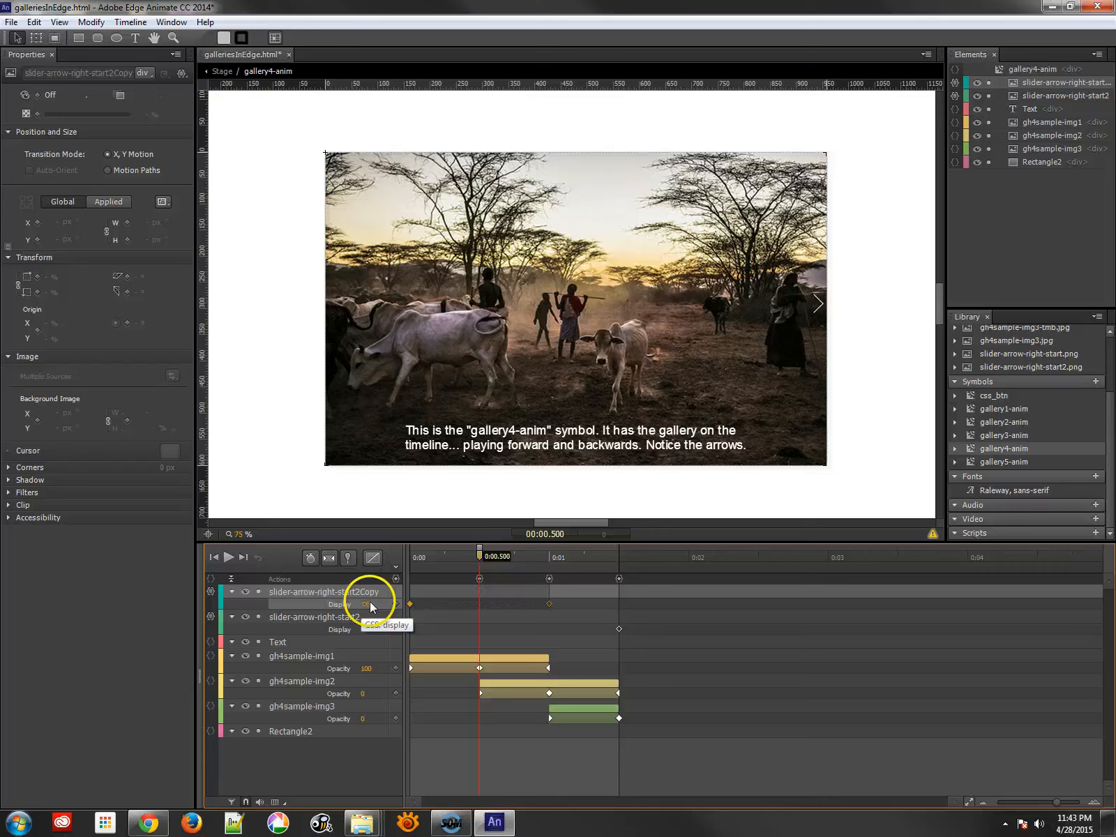
# - Scrub on to where the left arrow appears and the crossfade to the third photo
pyautogui.moveTo(474, 555); pyautogui.dragTo(502, 556)
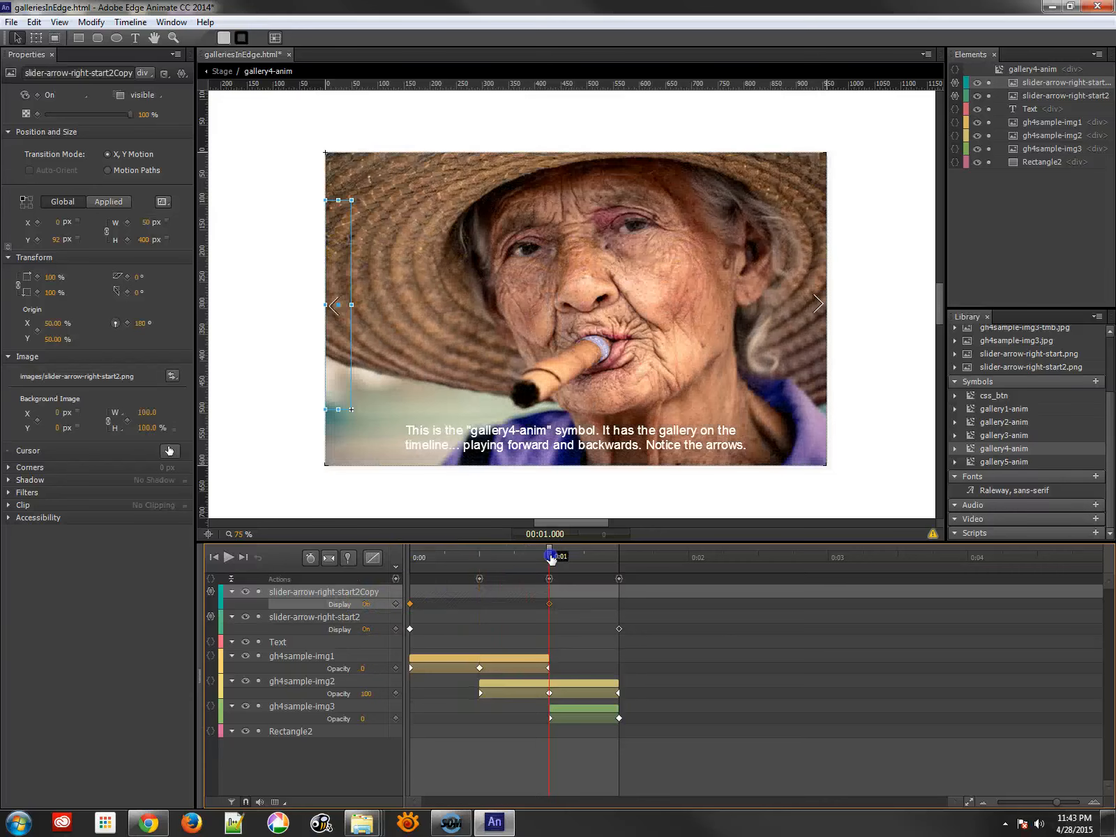
pyautogui.moveTo(549, 556); pyautogui.dragTo(479, 557)
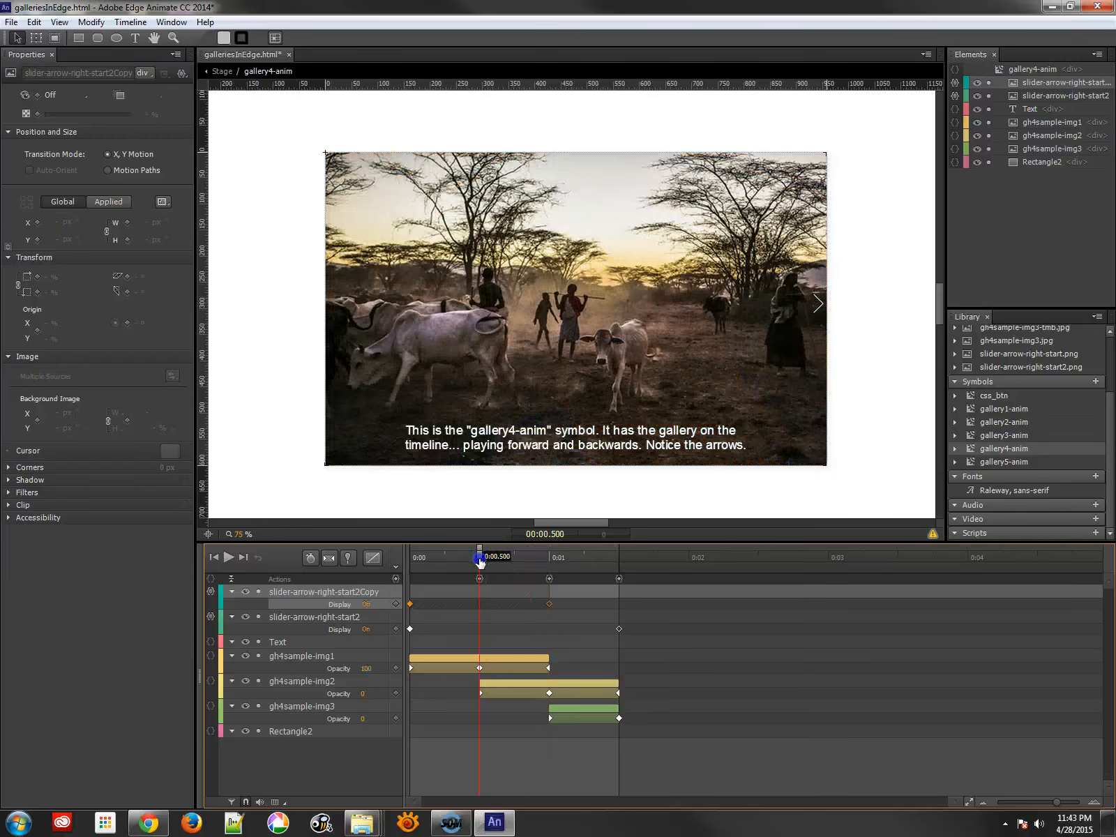
pyautogui.moveTo(480, 557); pyautogui.dragTo(460, 571)
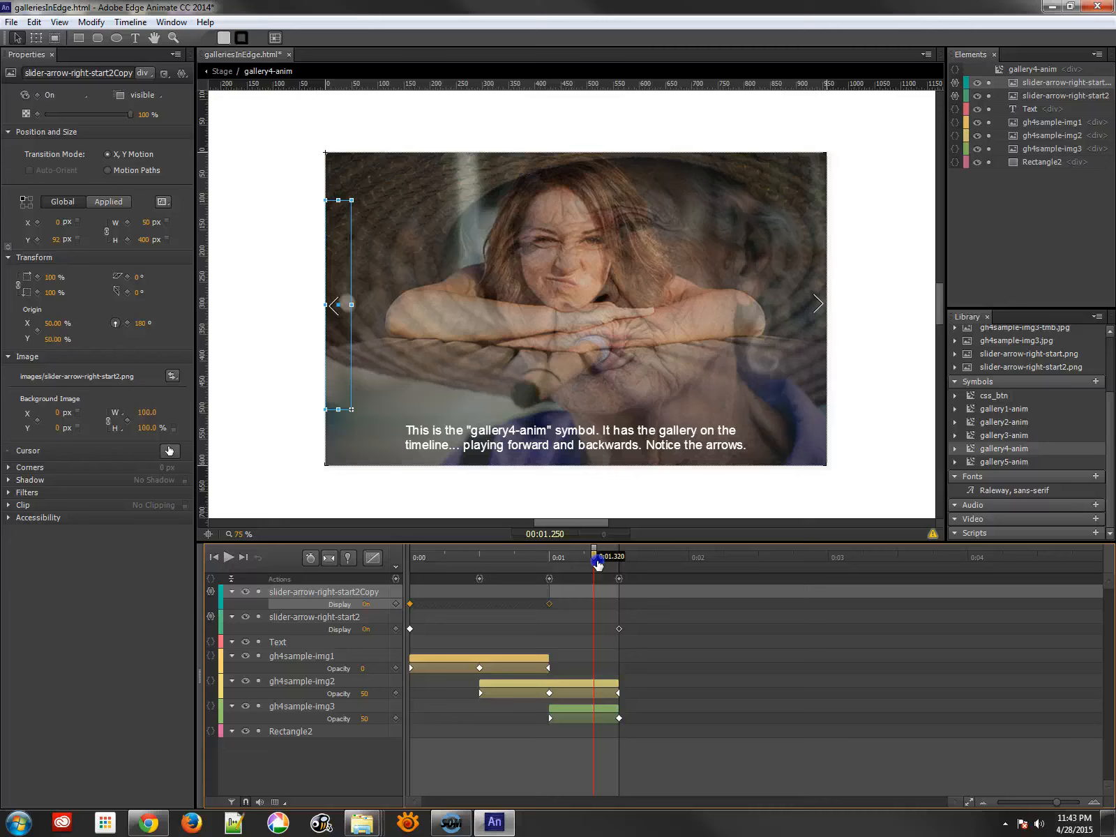
pyautogui.moveTo(597, 562); pyautogui.dragTo(621, 562)
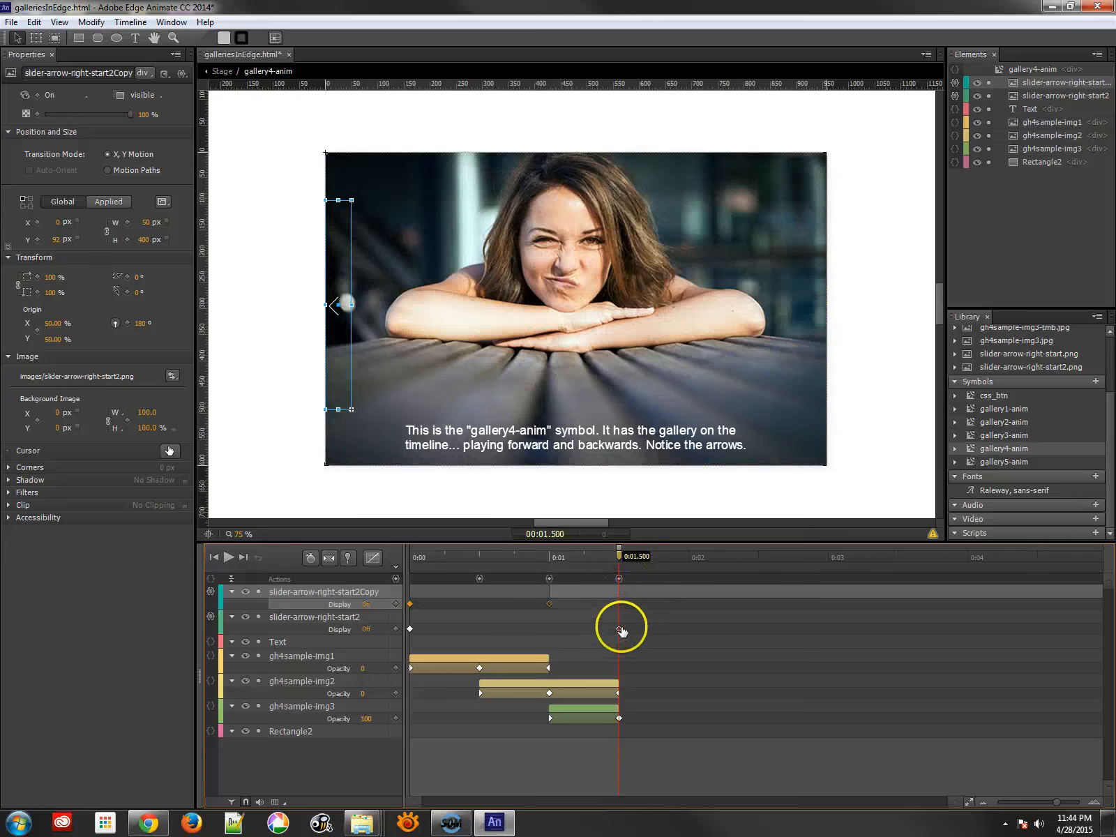
# - Select the right arrow's Display track and scrub to 1.5 s where it disappears
pyautogui.click(316, 616)
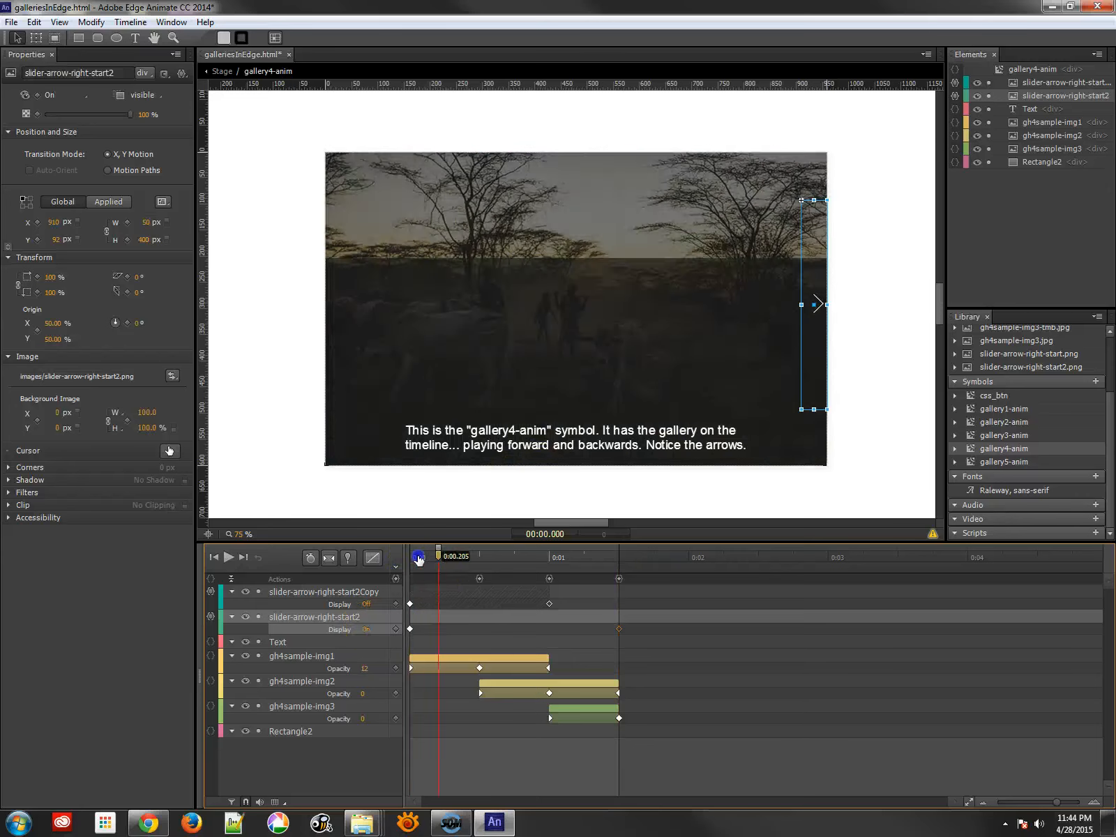
pyautogui.moveTo(418, 555); pyautogui.dragTo(605, 562)
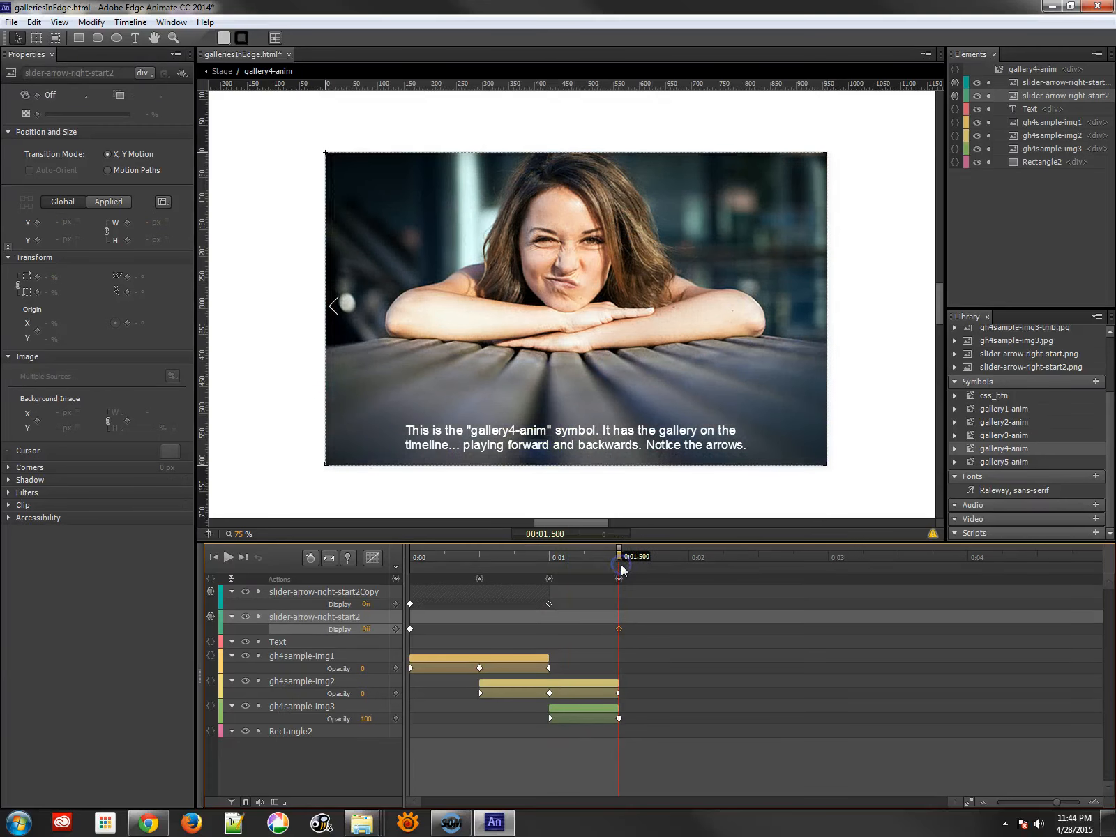
pyautogui.click(341, 306)
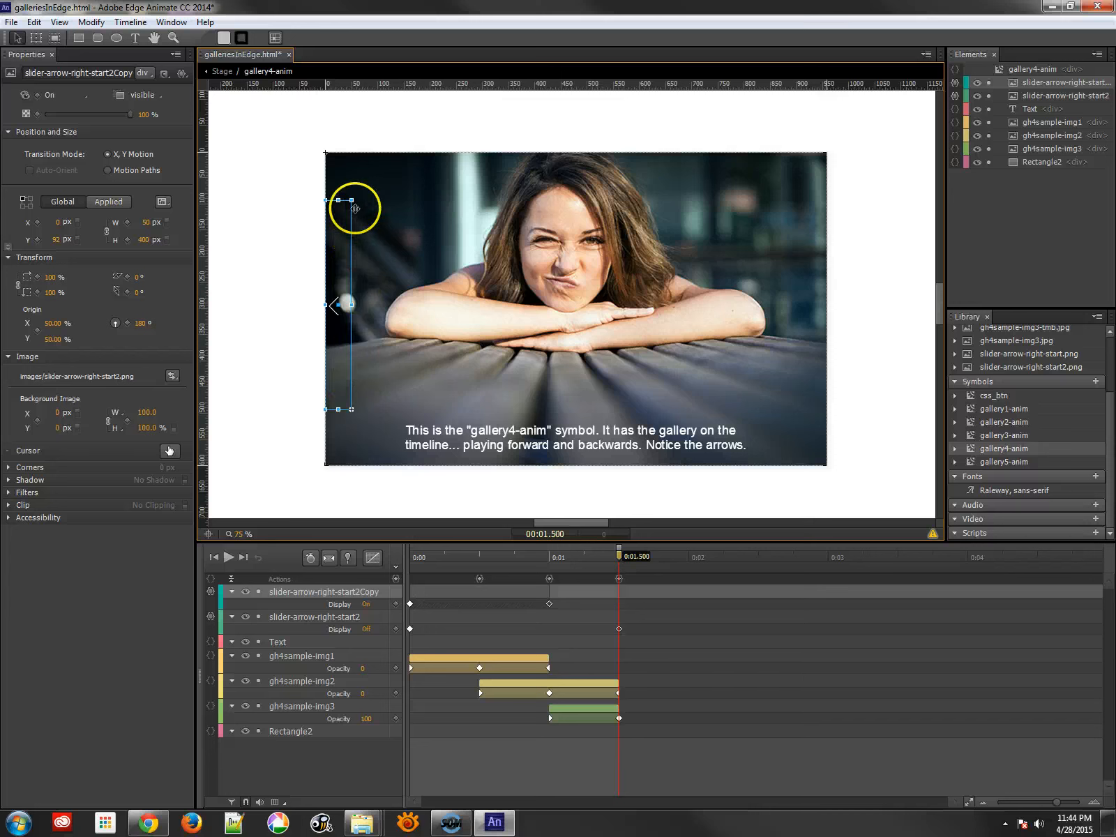
pyautogui.moveTo(272, 315)
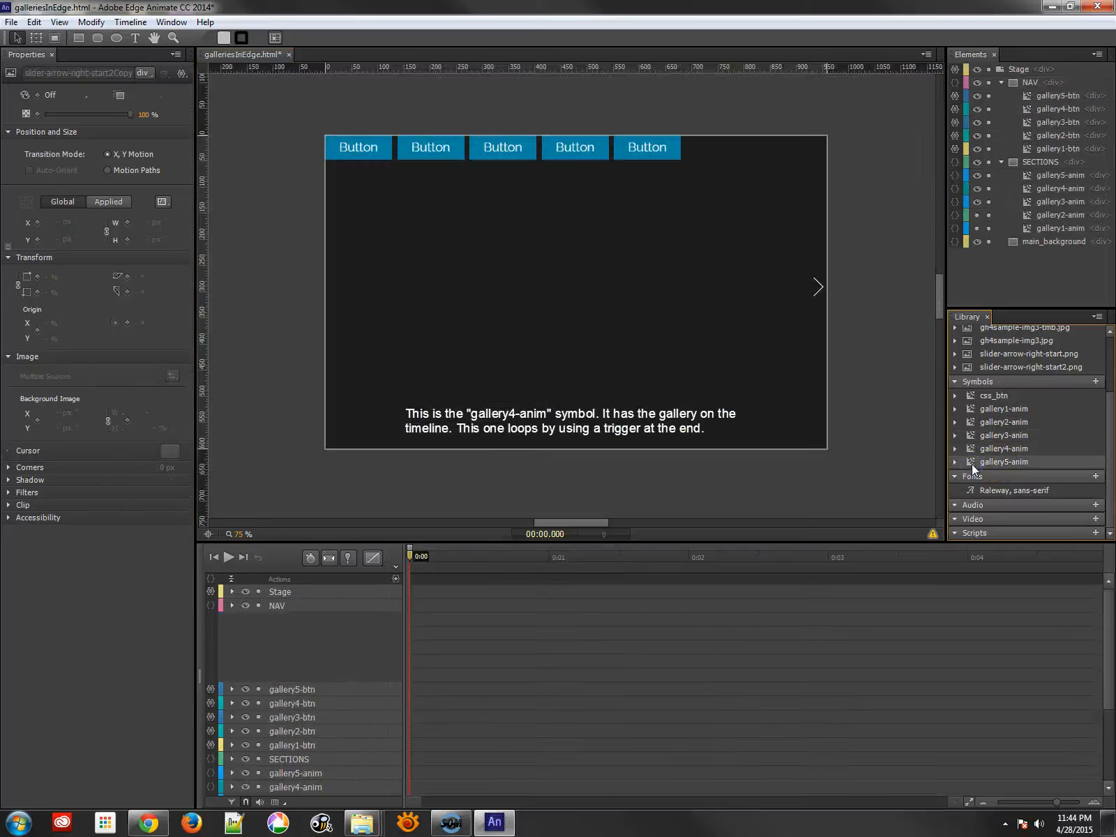
# - Edit gallery5-anim, select the right arrow and scrub between the restart label and loop-back trigger
pyautogui.doubleClick(1002, 462)
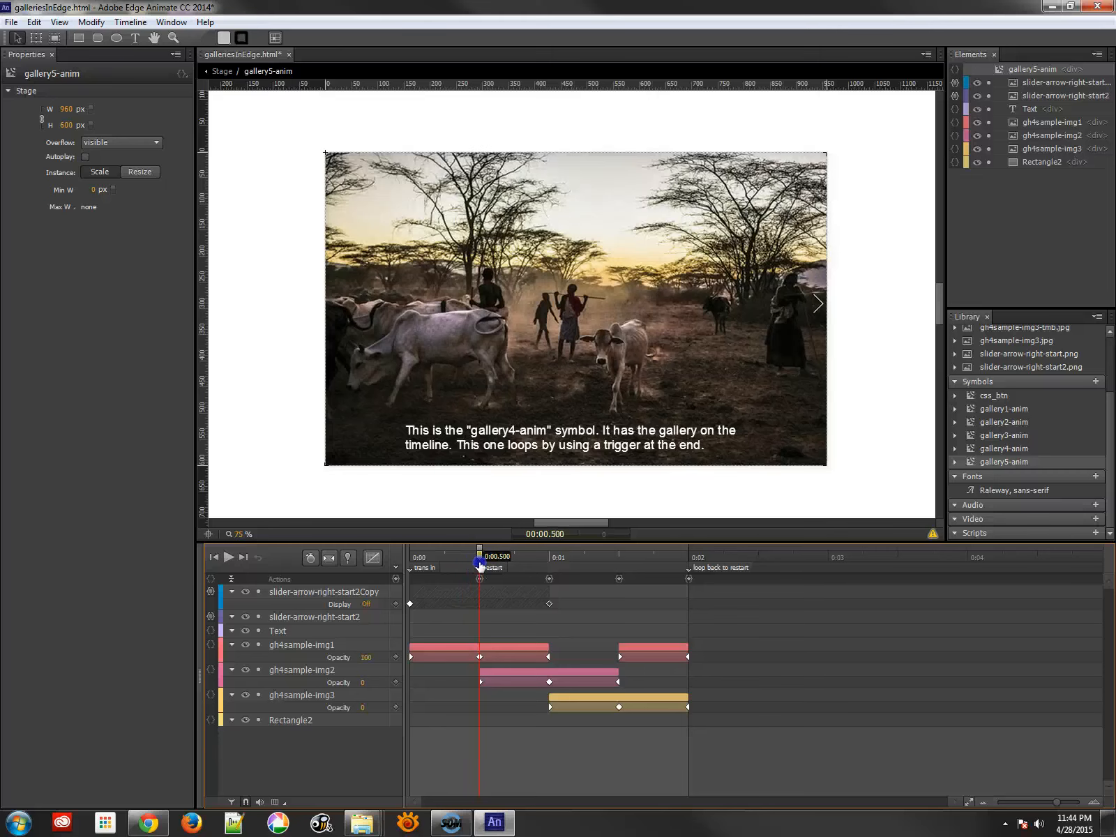
pyautogui.click(479, 579)
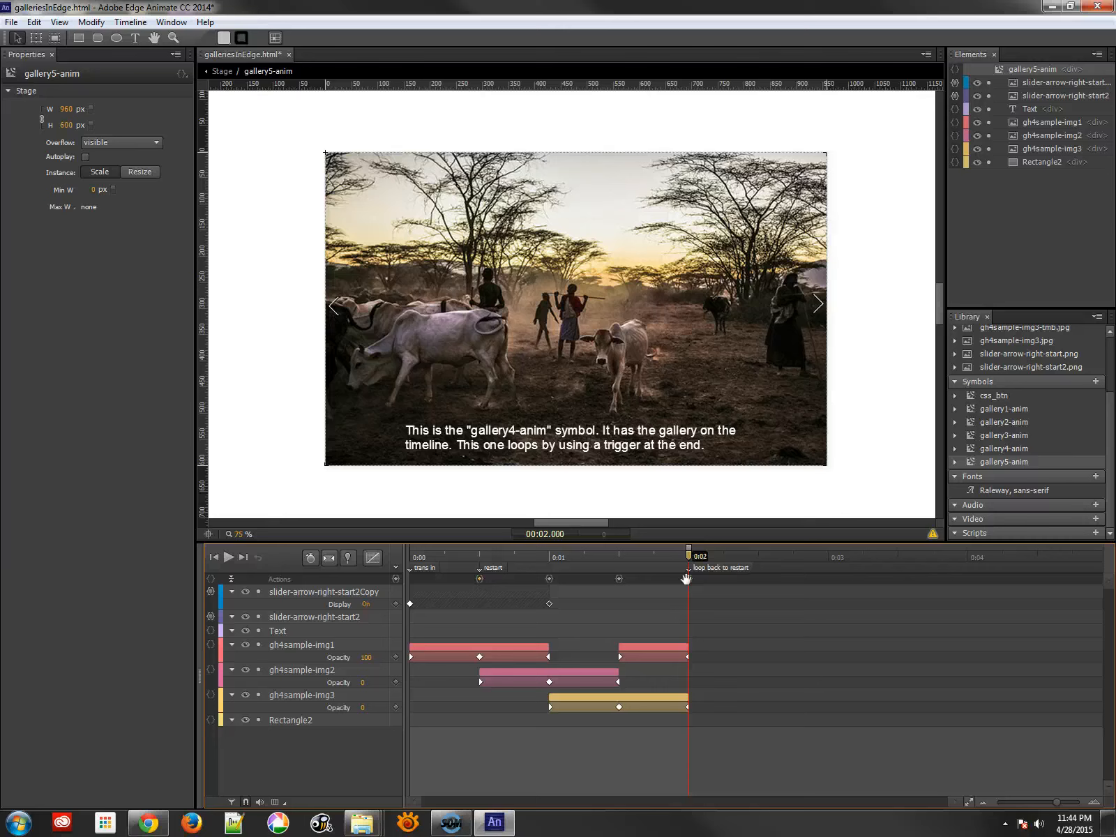
pyautogui.click(818, 304)
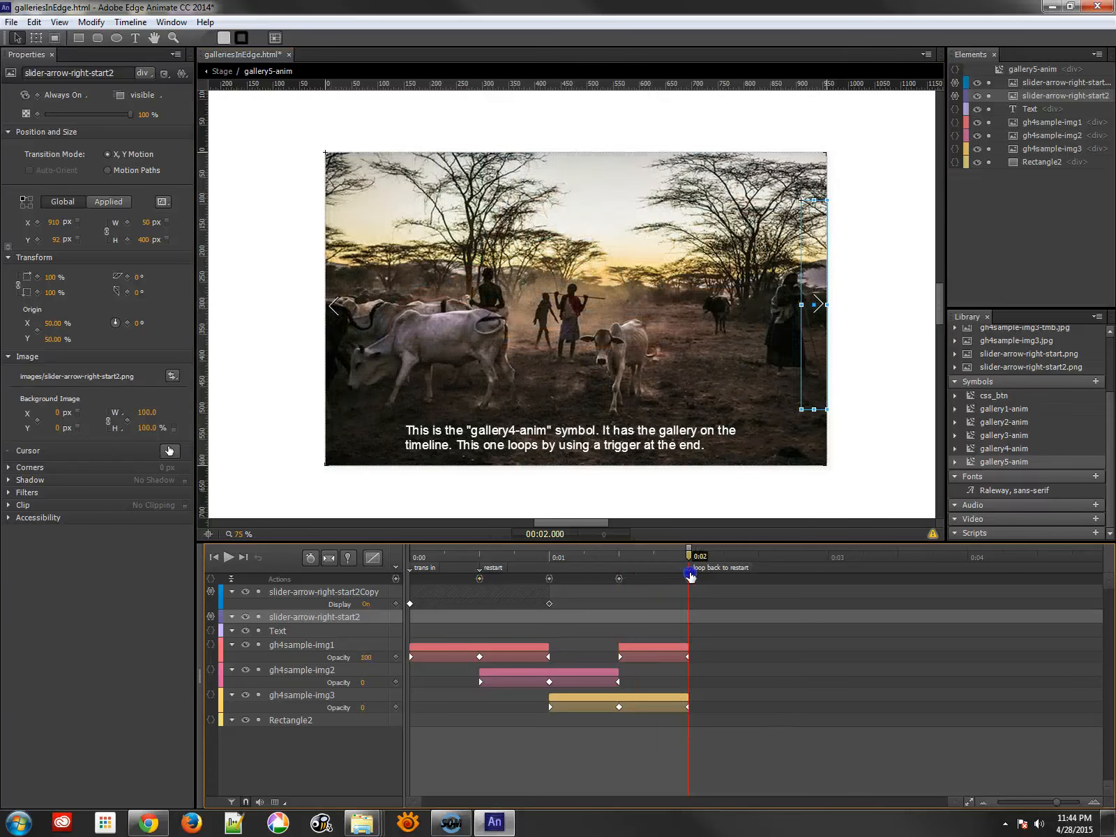
pyautogui.moveTo(689, 554); pyautogui.dragTo(480, 554)
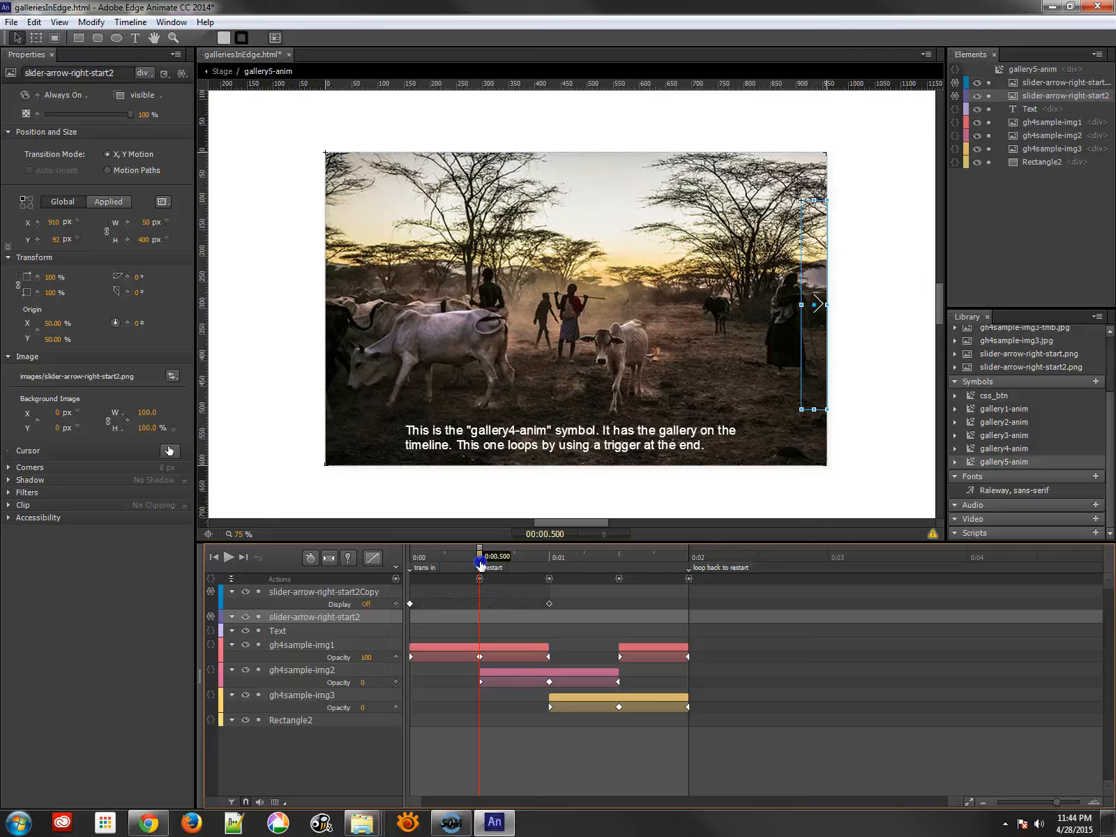
pyautogui.moveTo(480, 562); pyautogui.dragTo(624, 578)
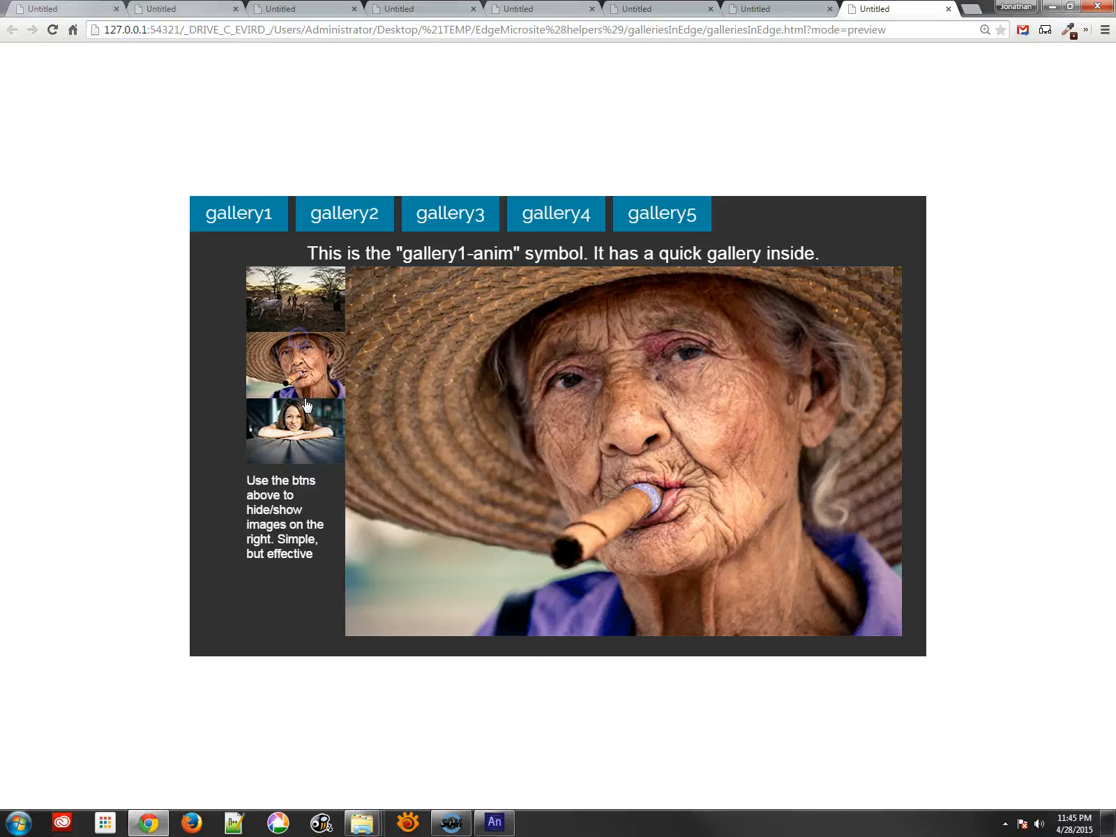
# - Show the cattle photo in gallery1, then swap gallery2's background between old and young woman
pyautogui.click(296, 298)
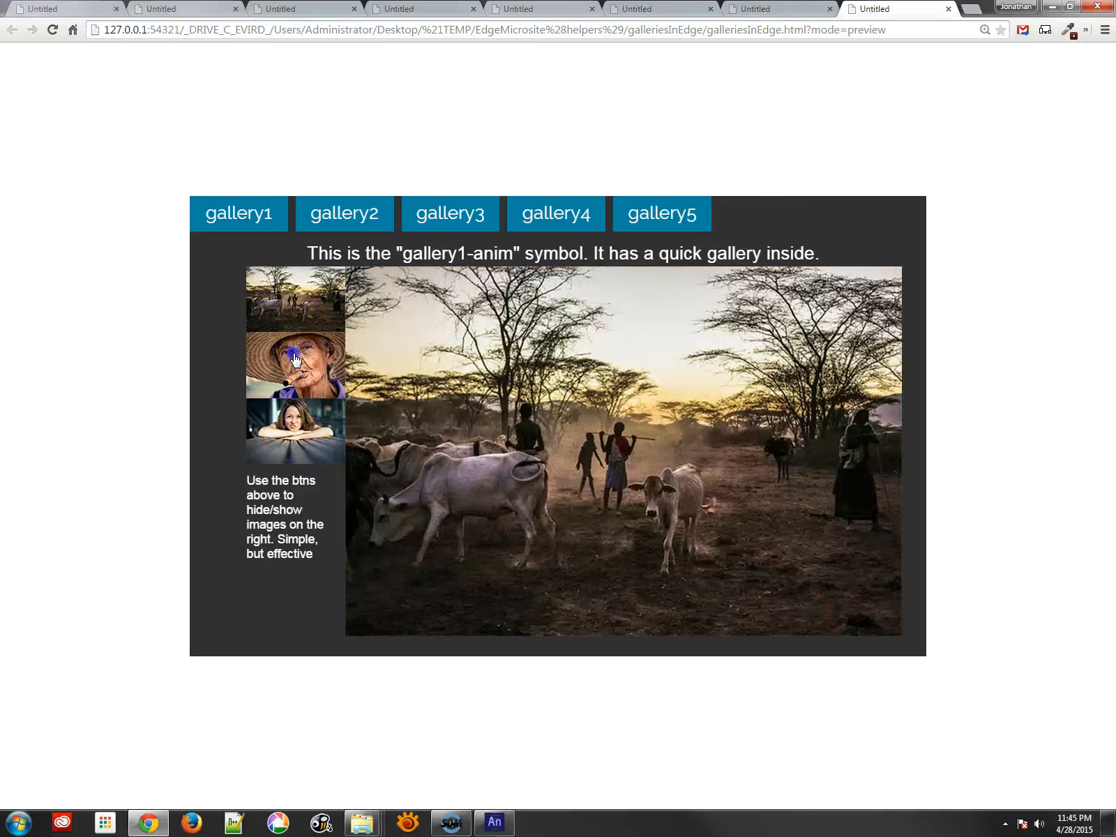
pyautogui.click(344, 214)
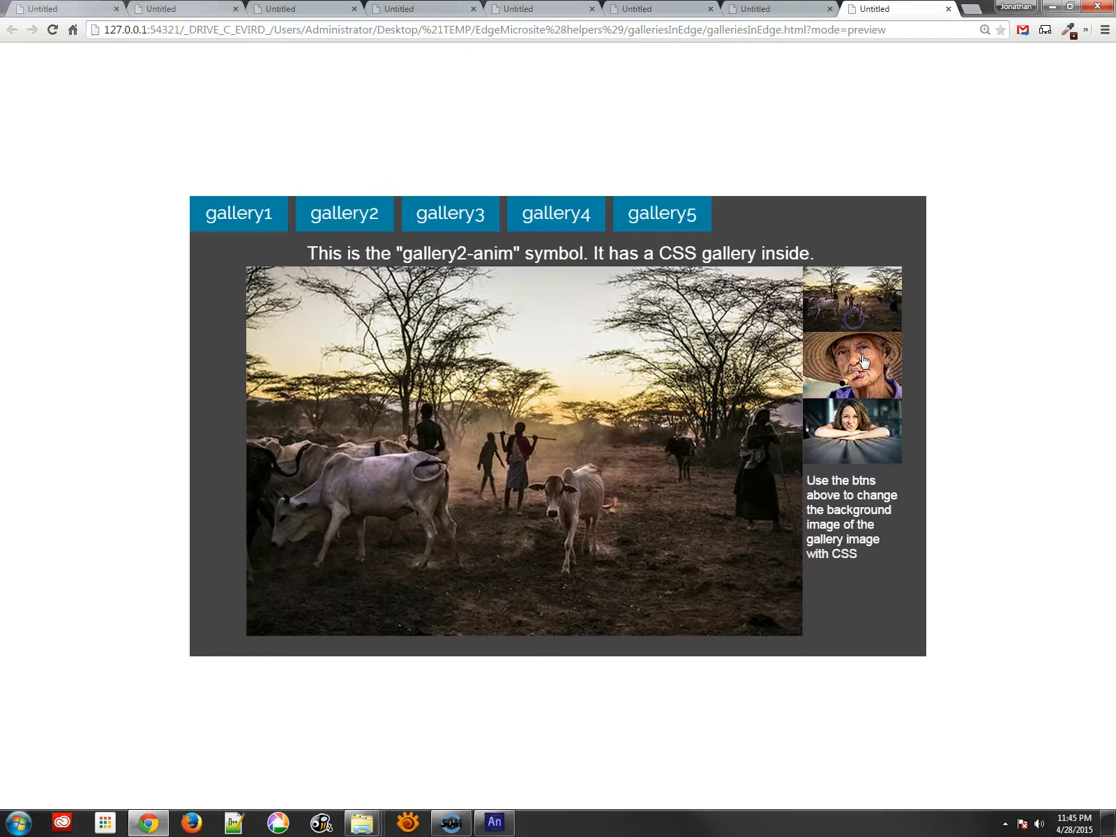
pyautogui.click(851, 364)
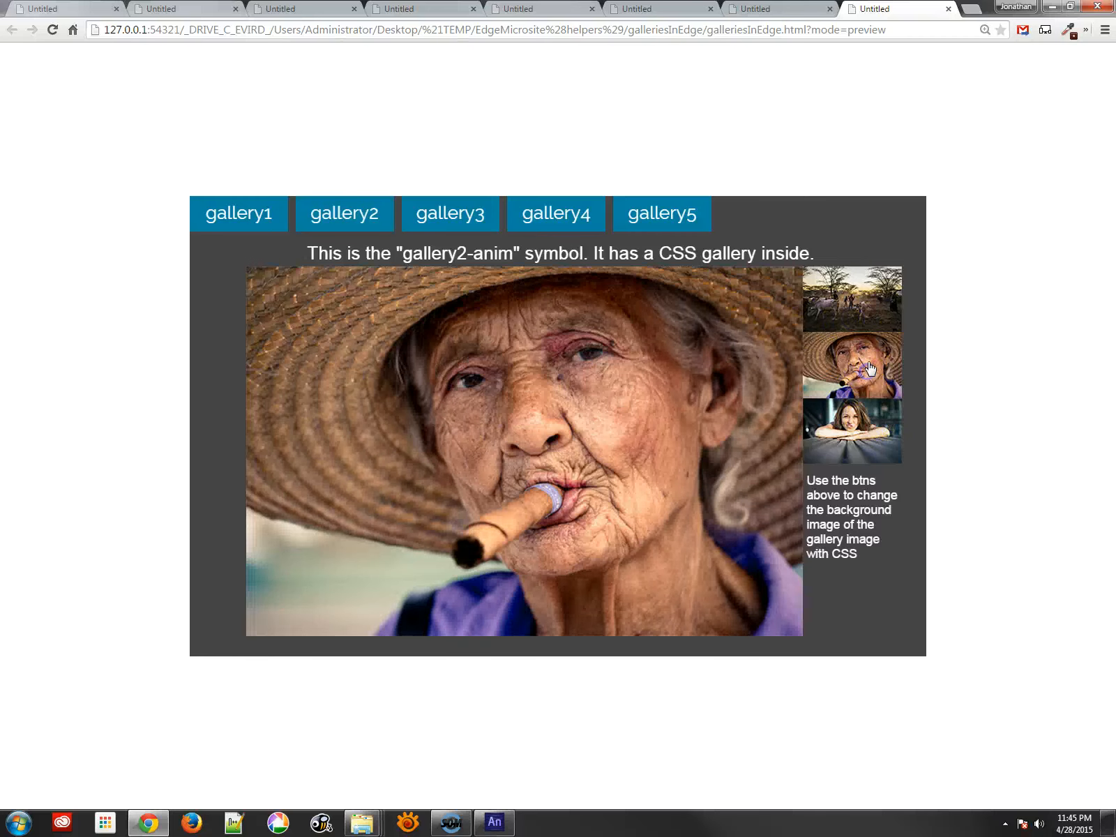
pyautogui.click(851, 430)
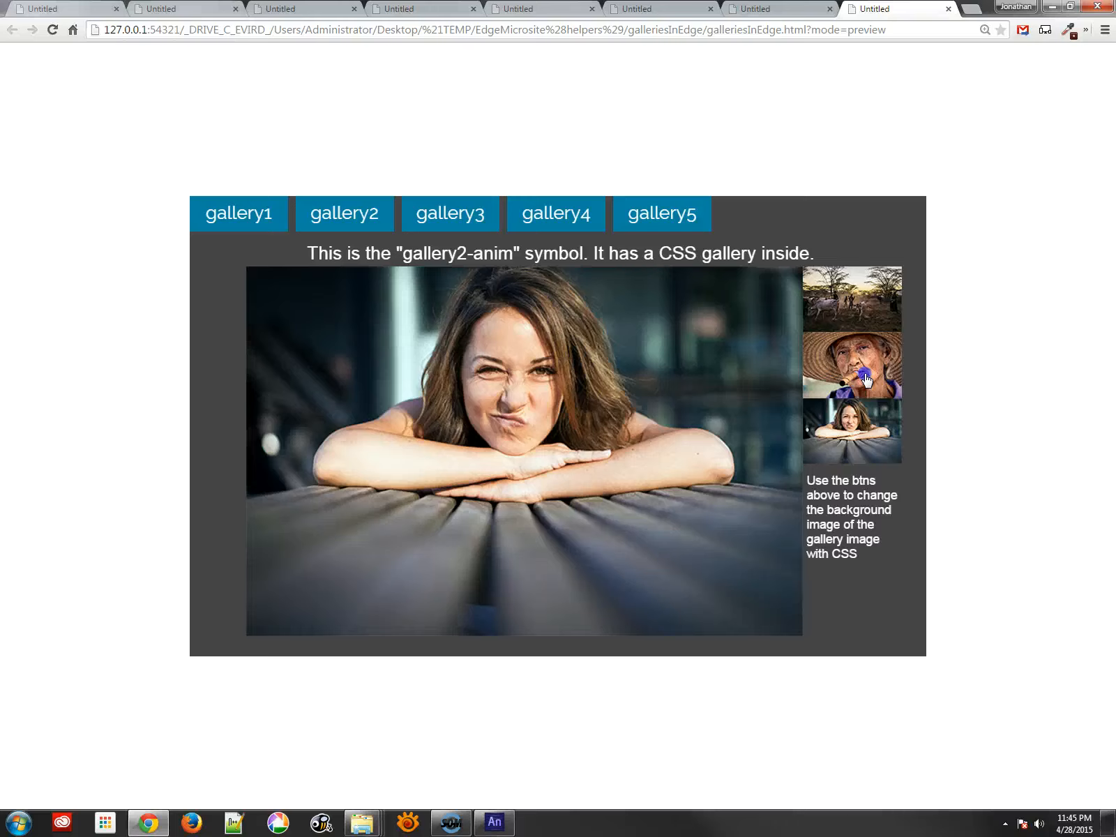
# - Swap gallery3's image via thumbnails and step gallery4 forward and back with its arrows
pyautogui.click(449, 213)
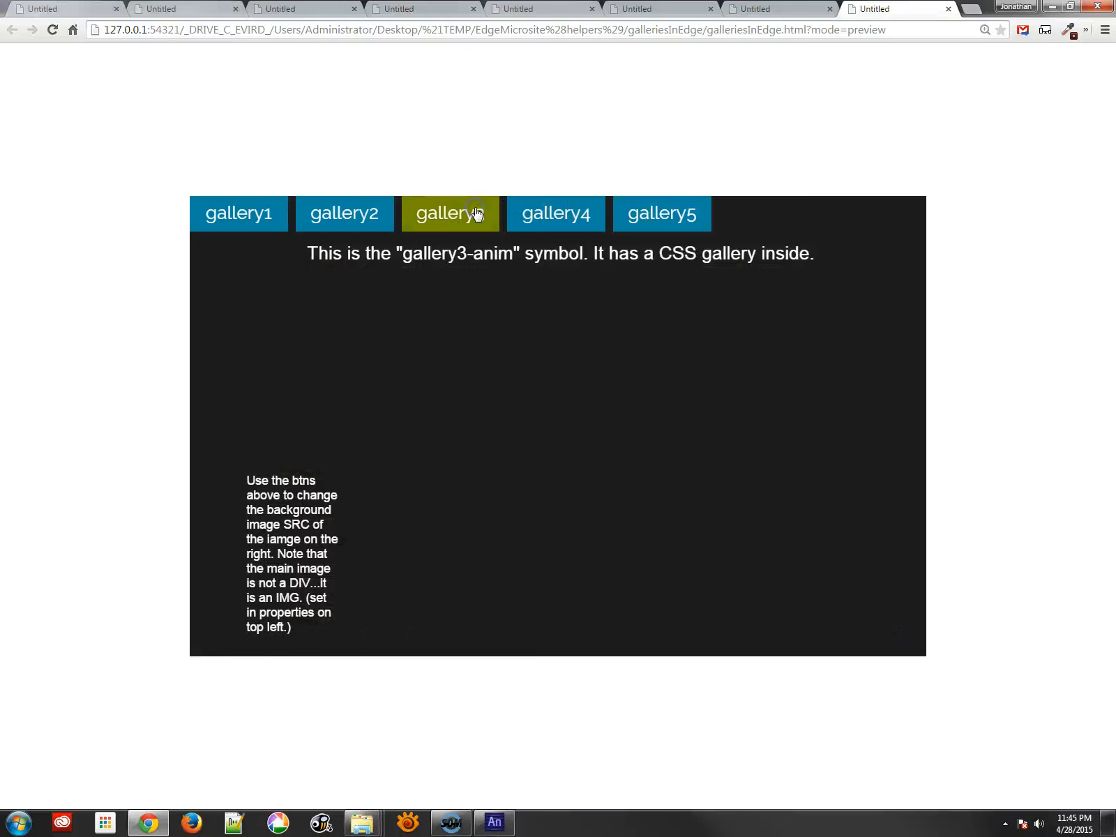
pyautogui.click(449, 214)
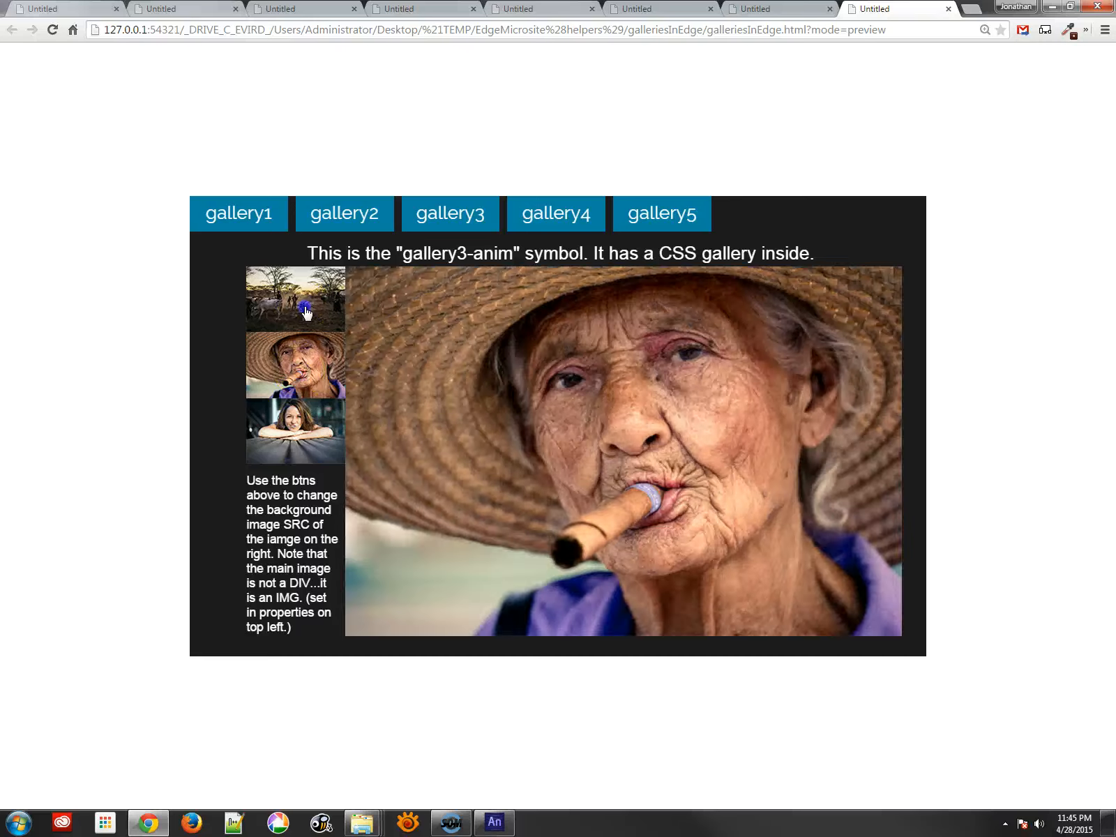
pyautogui.click(557, 214)
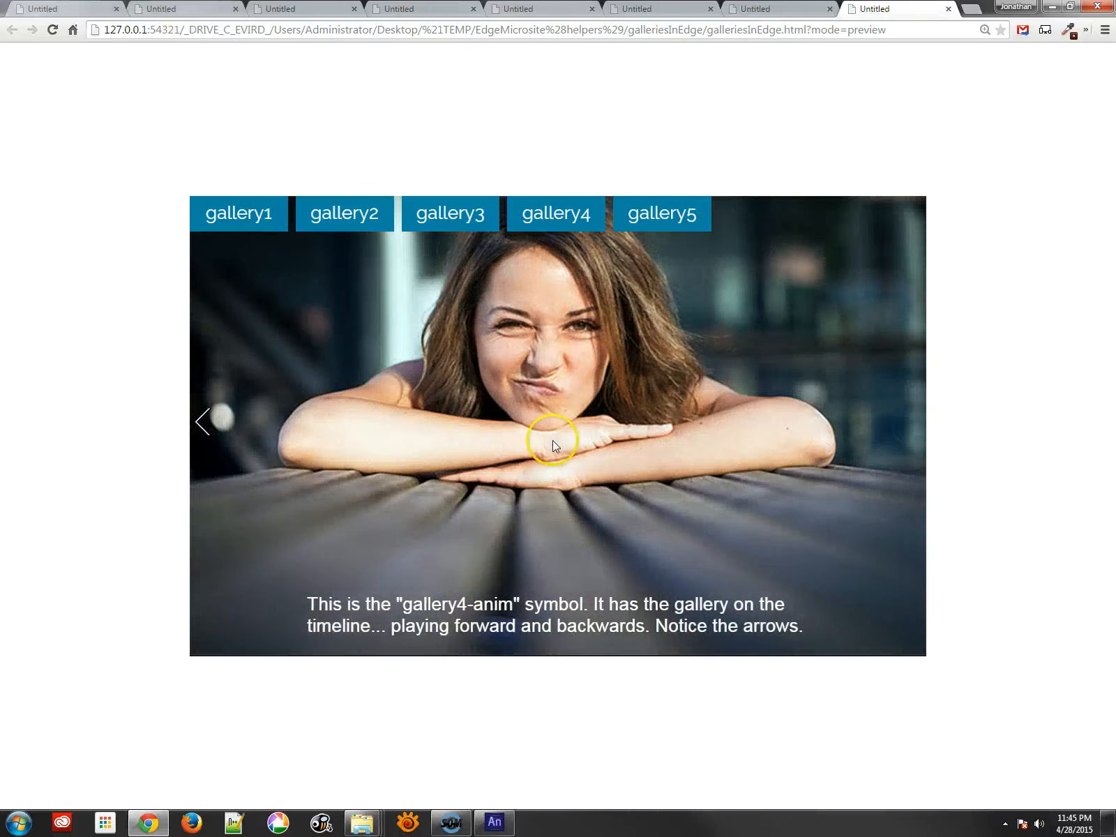
pyautogui.click(202, 420)
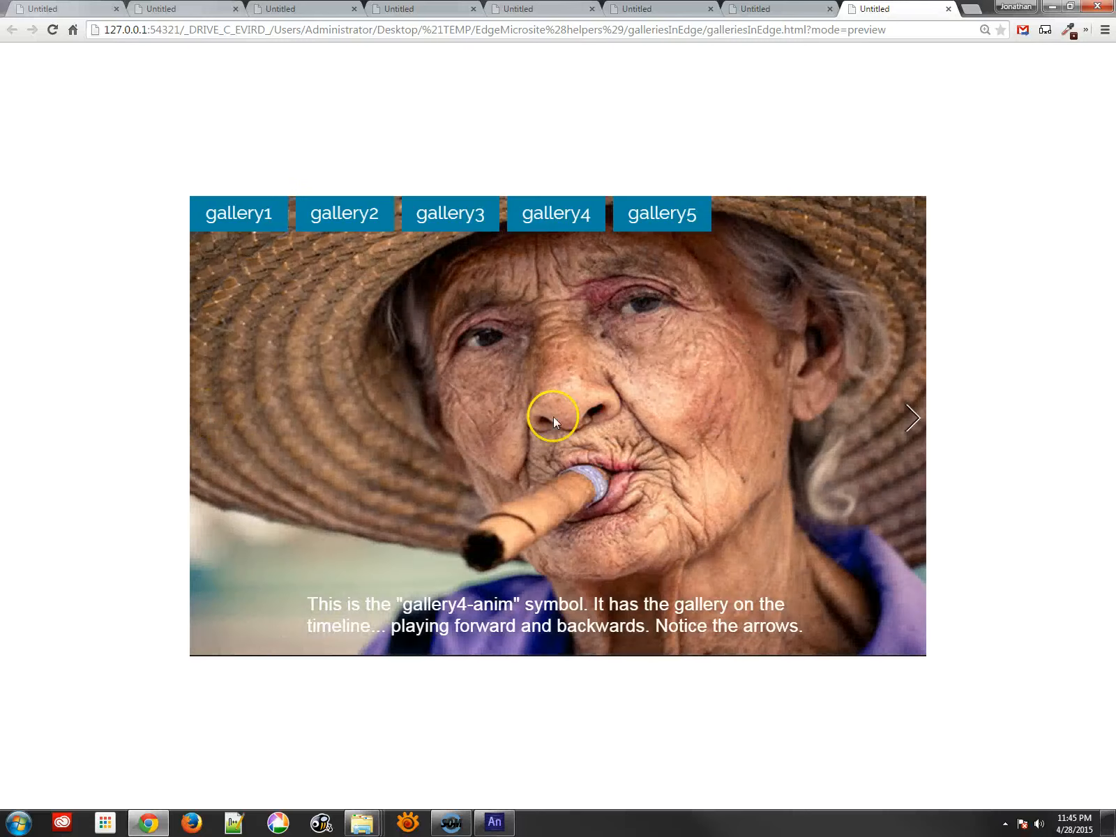
pyautogui.click(913, 419)
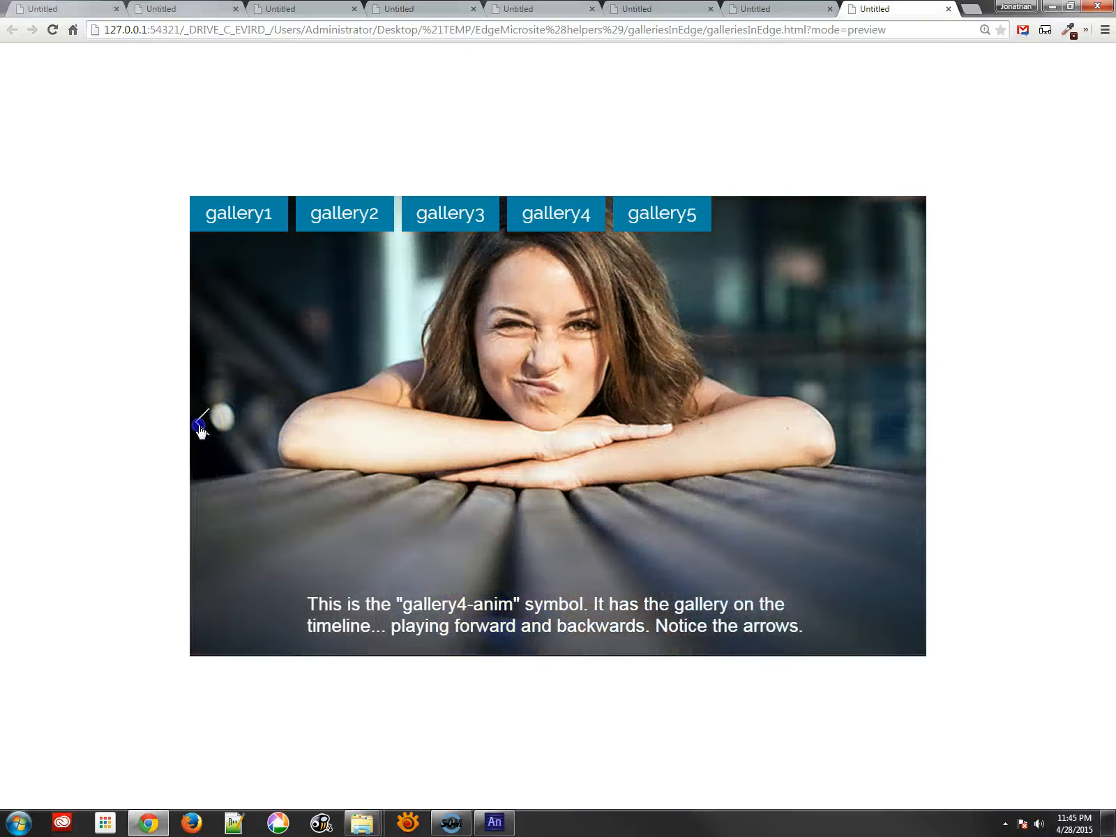
pyautogui.click(660, 213)
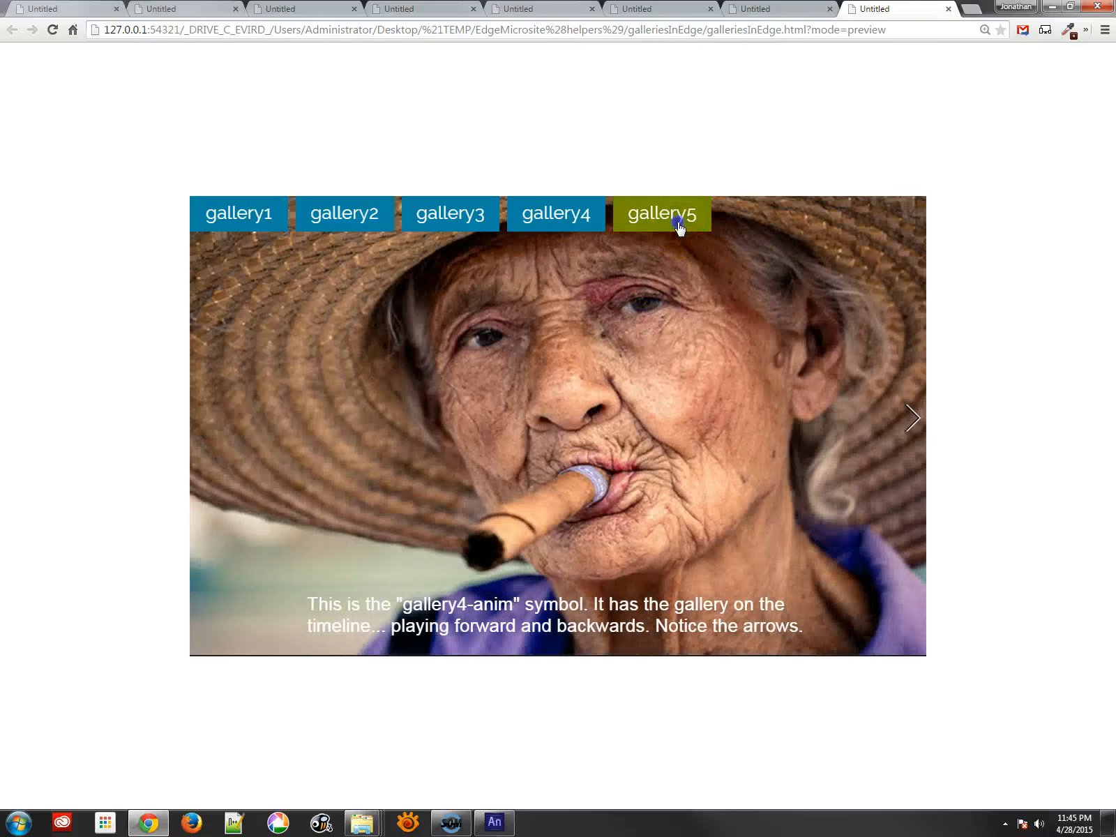
# - Loop gallery5 through its three photos with the next arrow
pyautogui.click(660, 213)
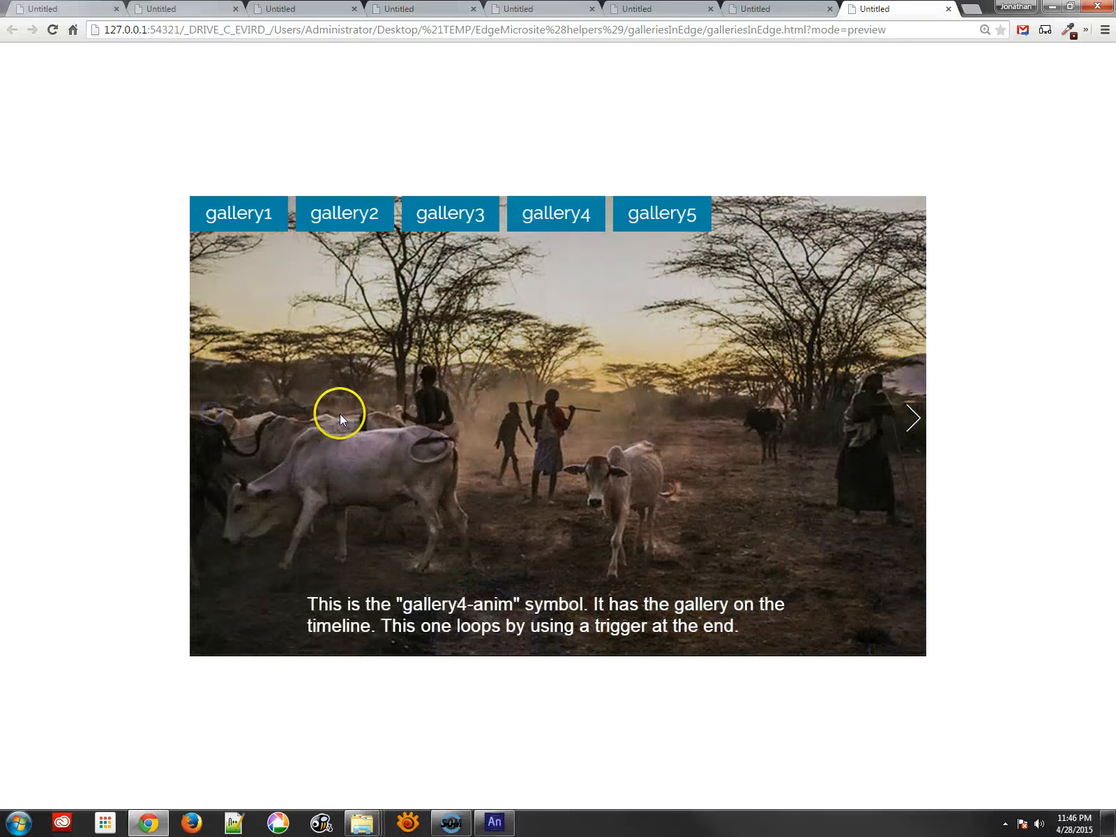
pyautogui.click(913, 419)
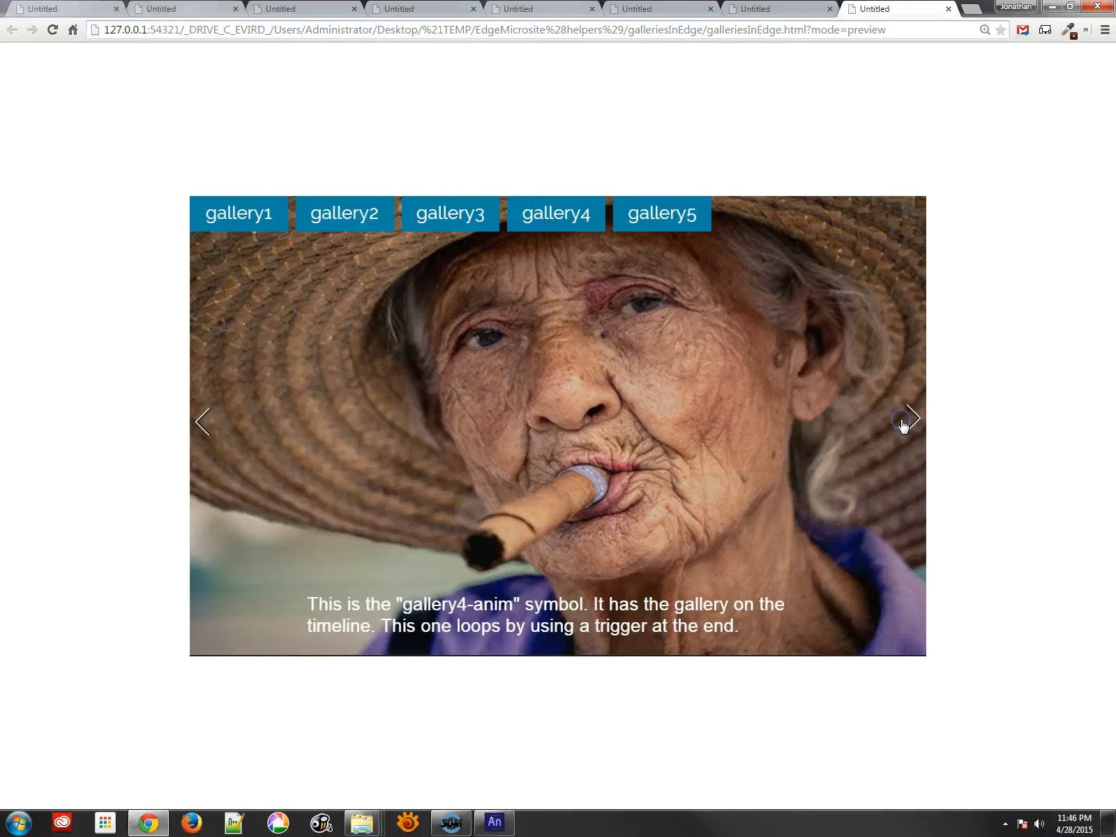
pyautogui.click(913, 420)
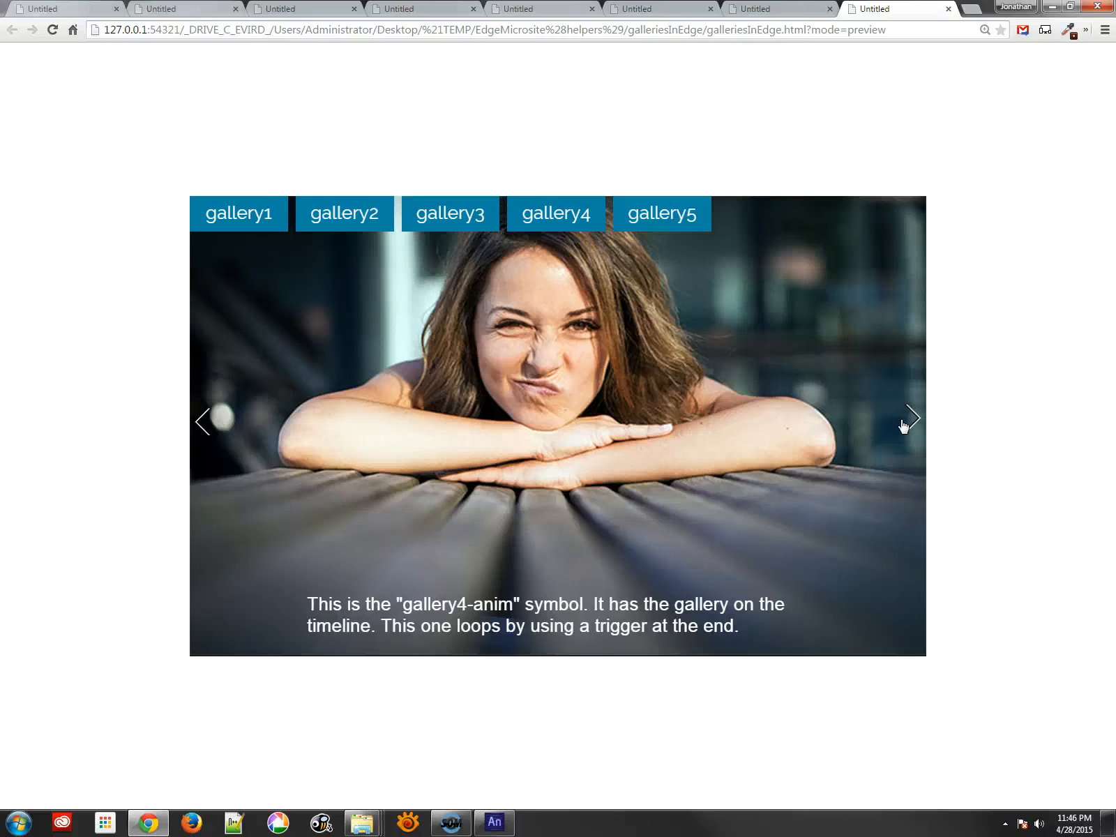
# - Show the young woman photo in gallery3, then return to gallery1
pyautogui.click(449, 213)
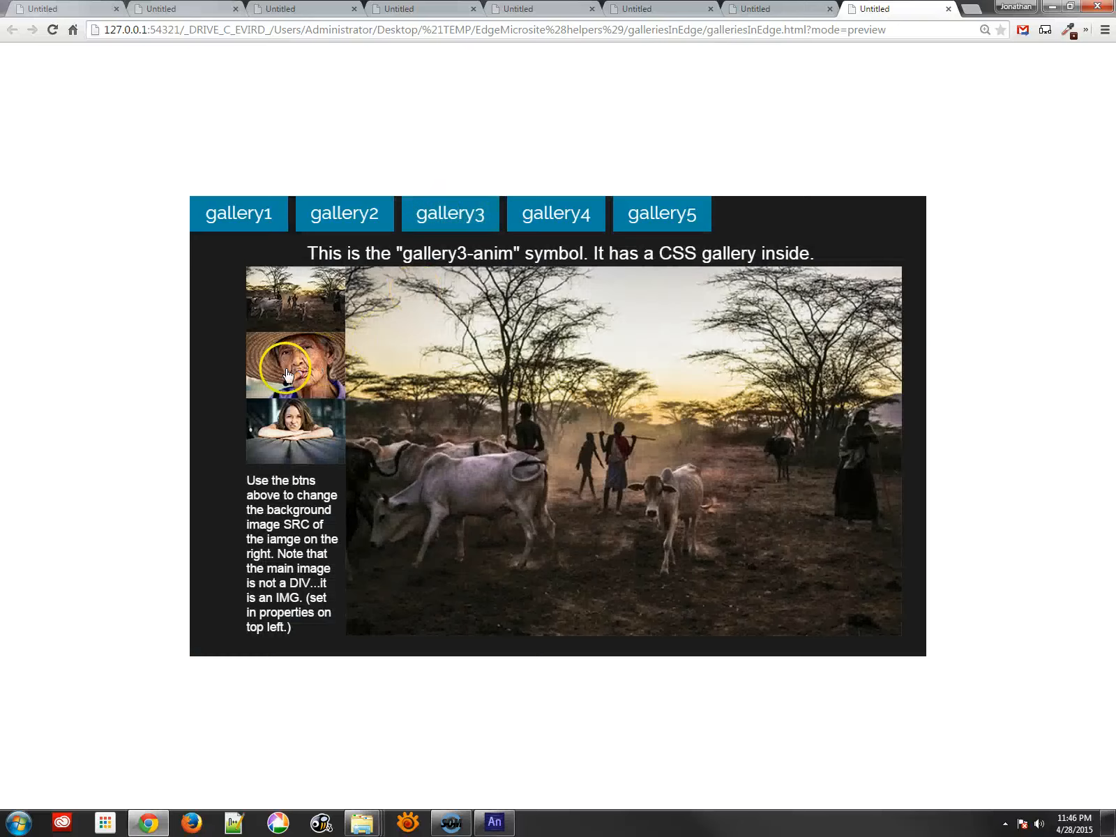
pyautogui.click(294, 430)
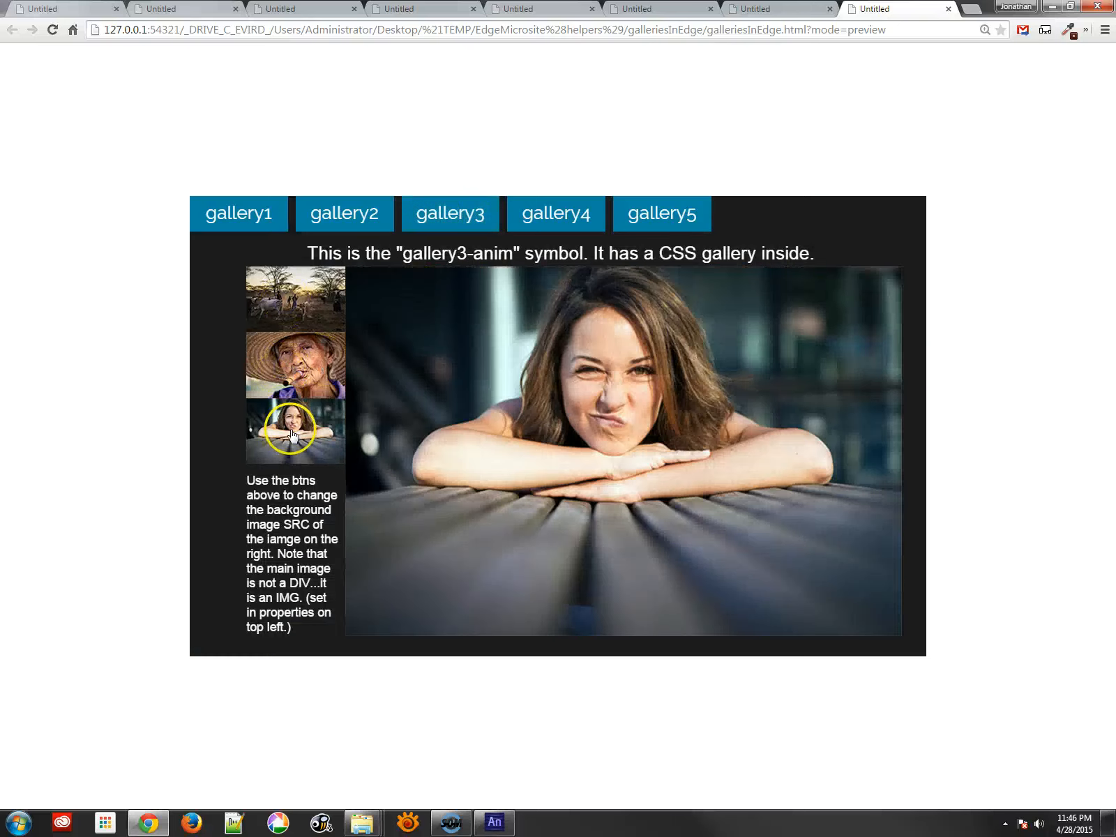
pyautogui.click(237, 214)
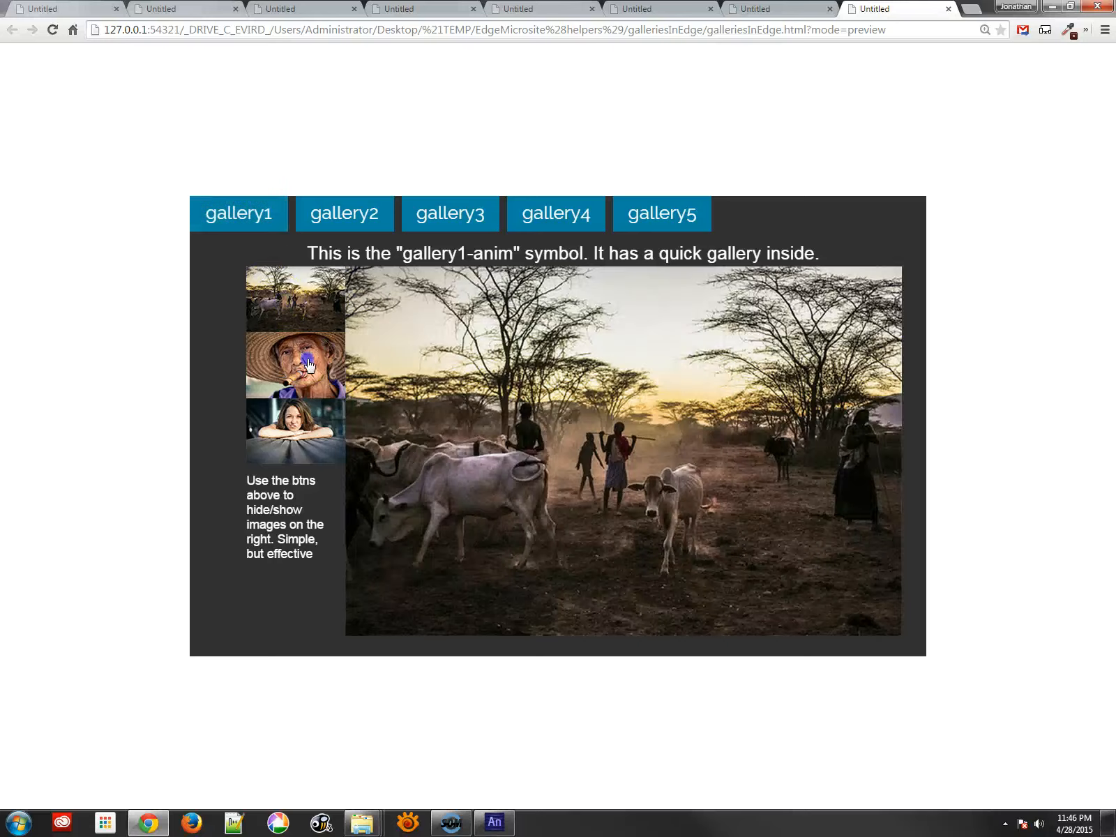